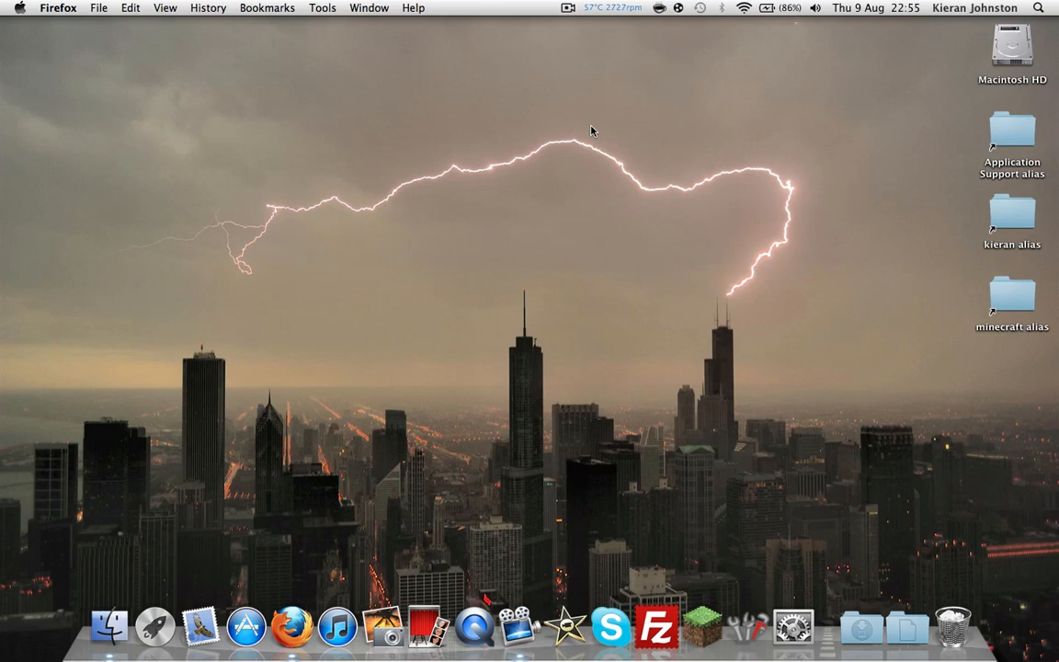
pyautogui.moveTo(622, 84)
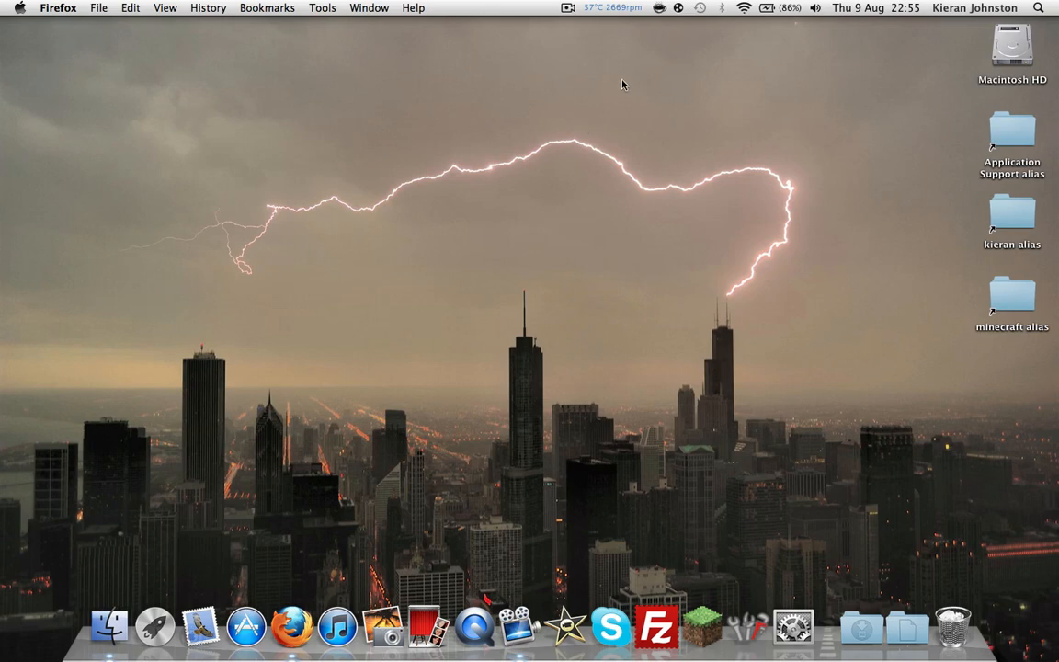
pyautogui.moveTo(529, 25)
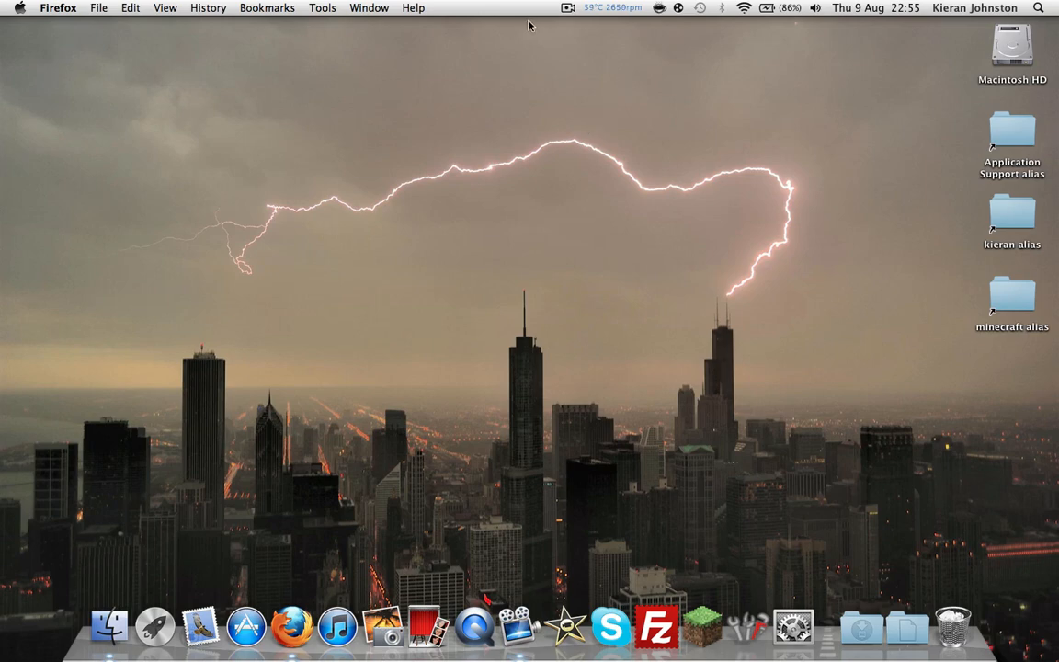
pyautogui.moveTo(684, 314)
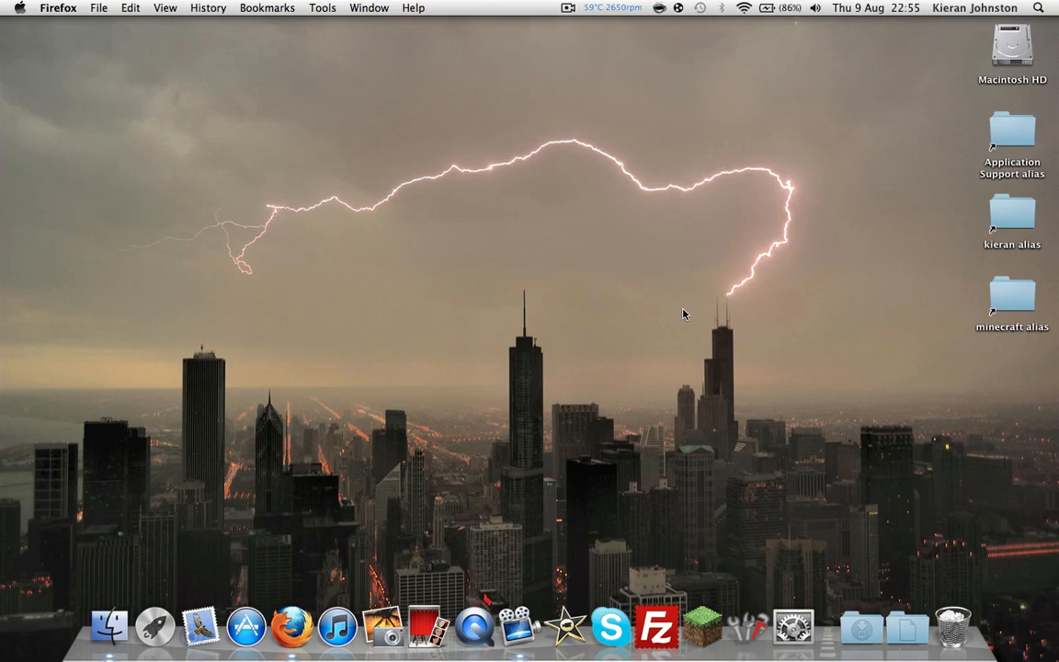
pyautogui.moveTo(581, 296)
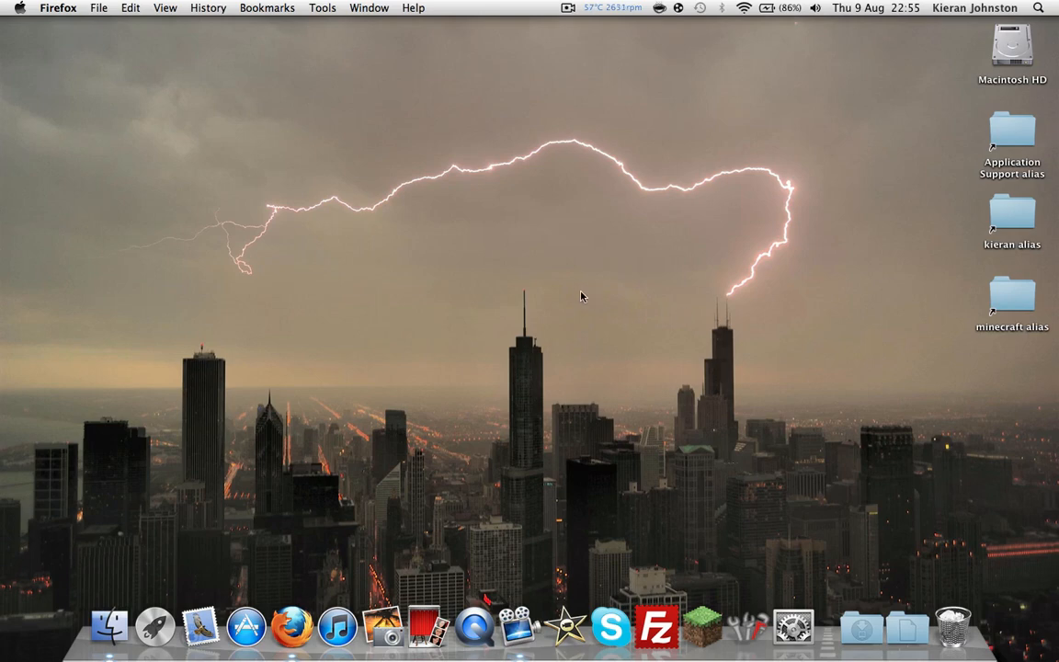
pyautogui.moveTo(505, 294)
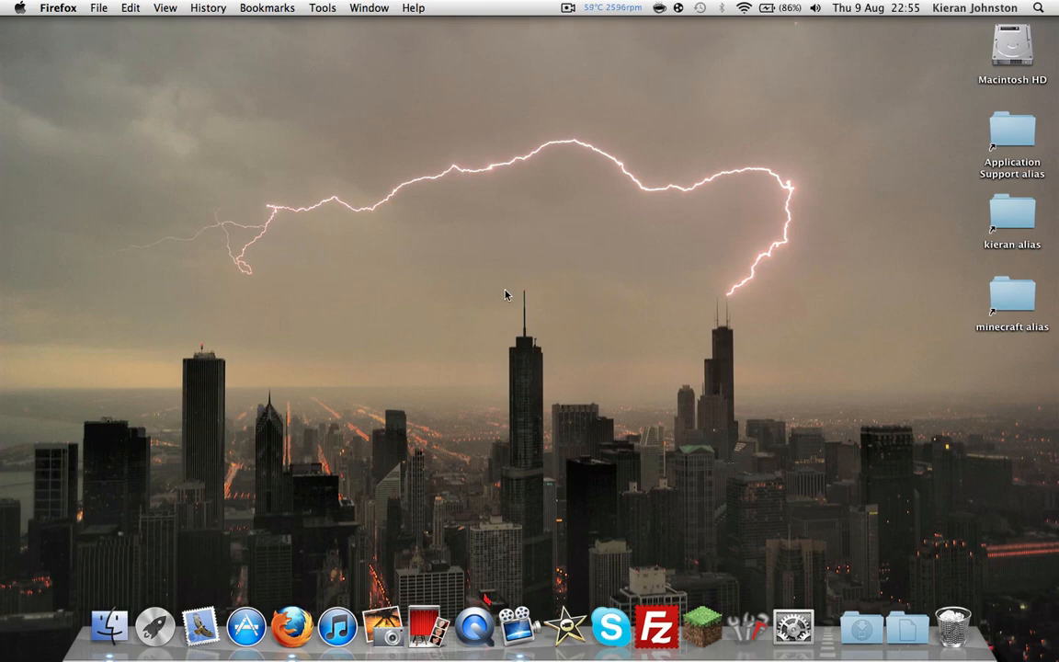
pyautogui.moveTo(527, 293)
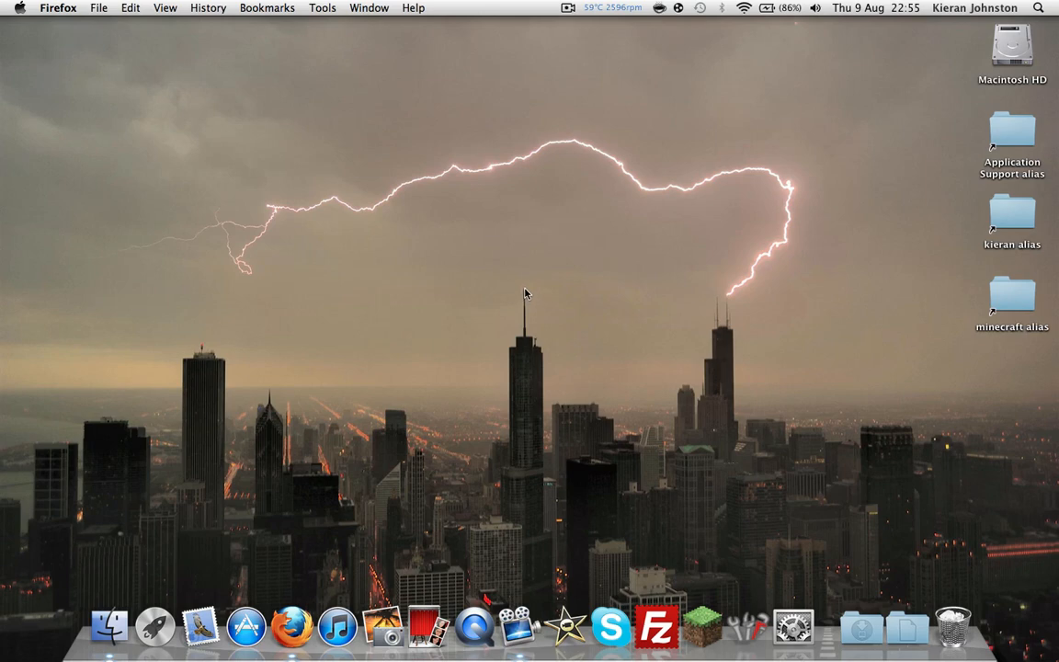
pyautogui.moveTo(350, 94)
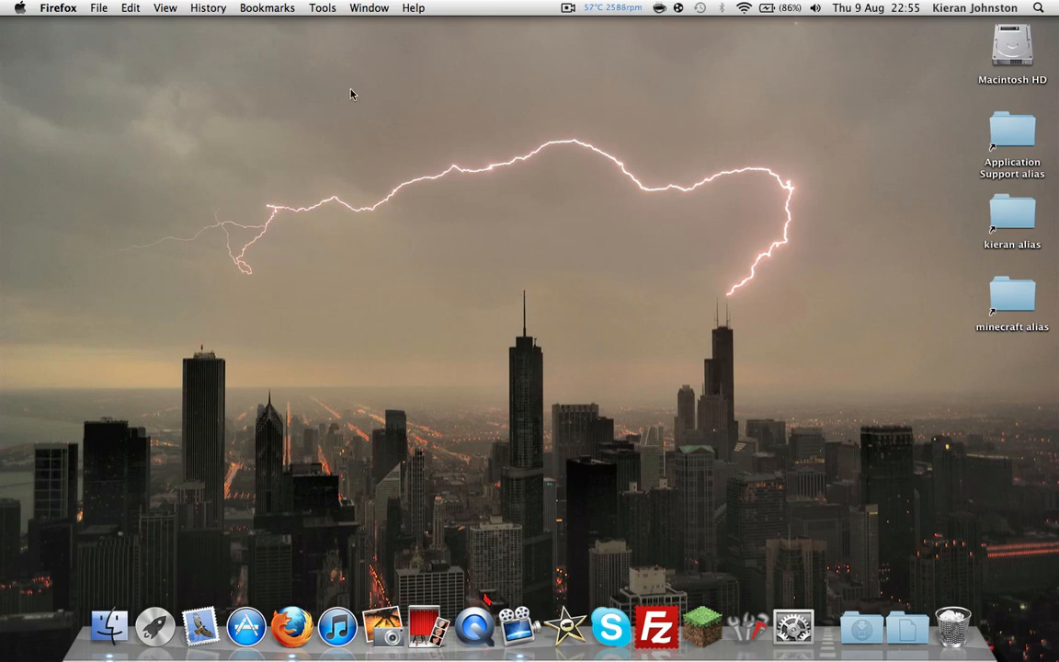
pyautogui.moveTo(204, 207)
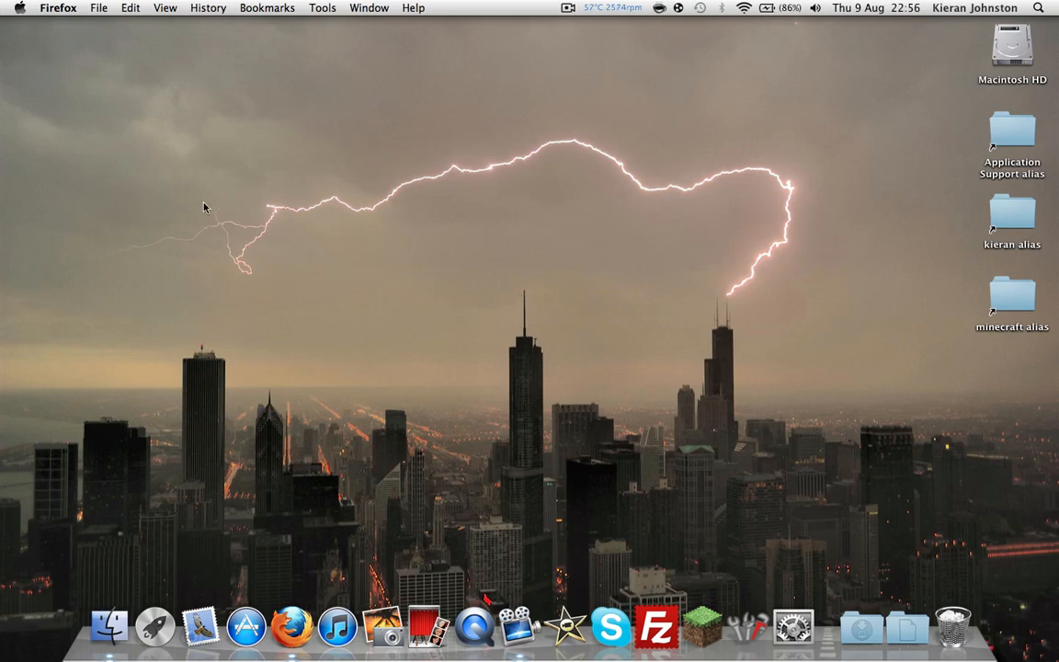
pyautogui.moveTo(244, 210)
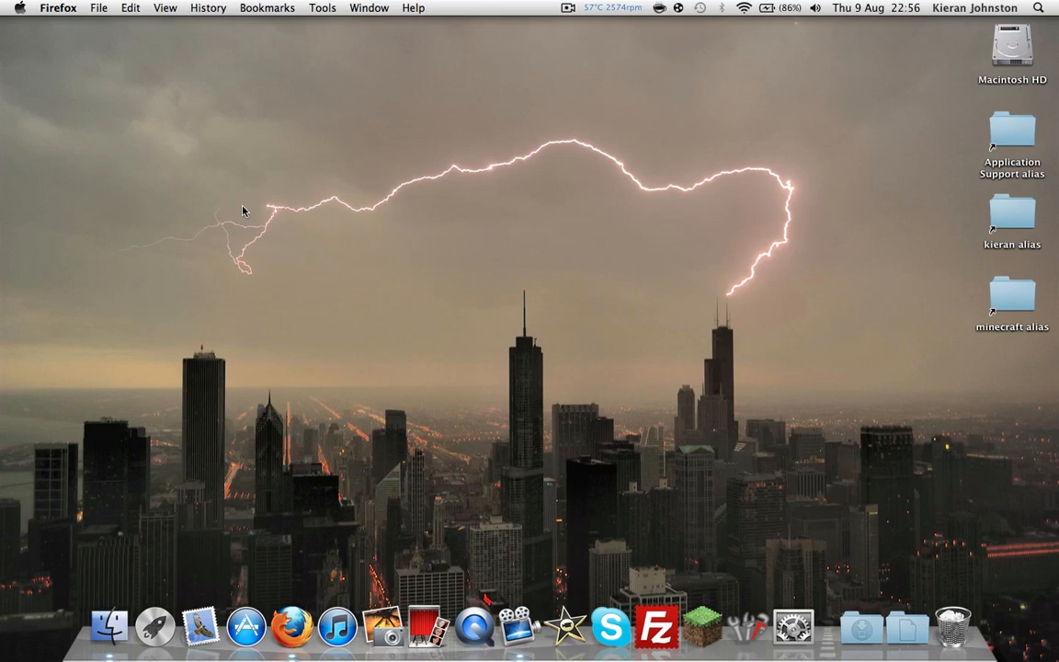
pyautogui.moveTo(278, 202)
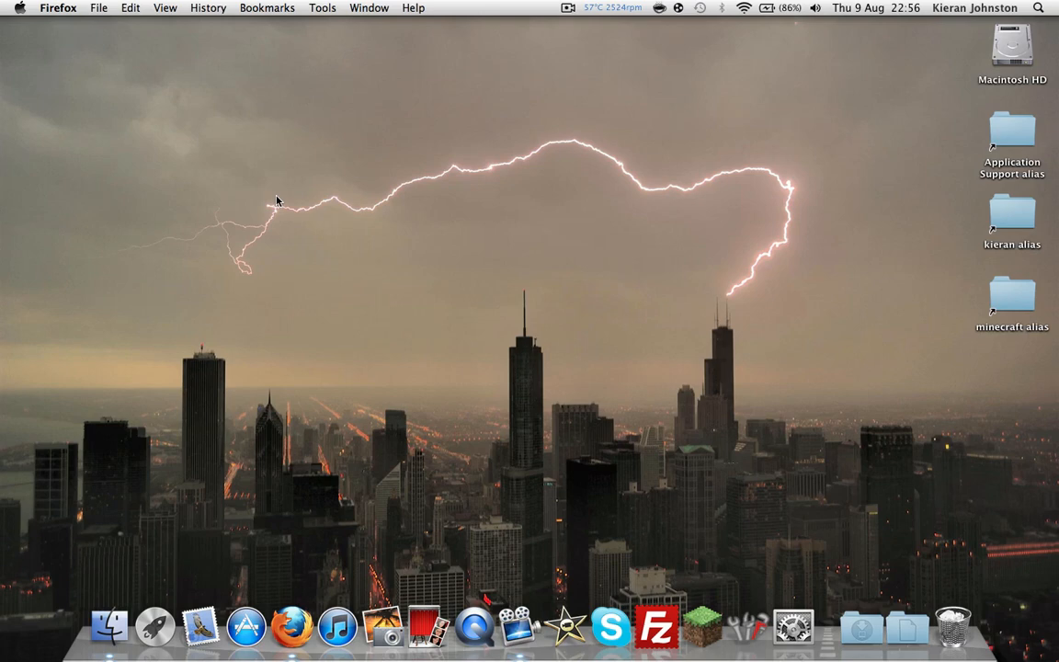
pyautogui.moveTo(638, 26)
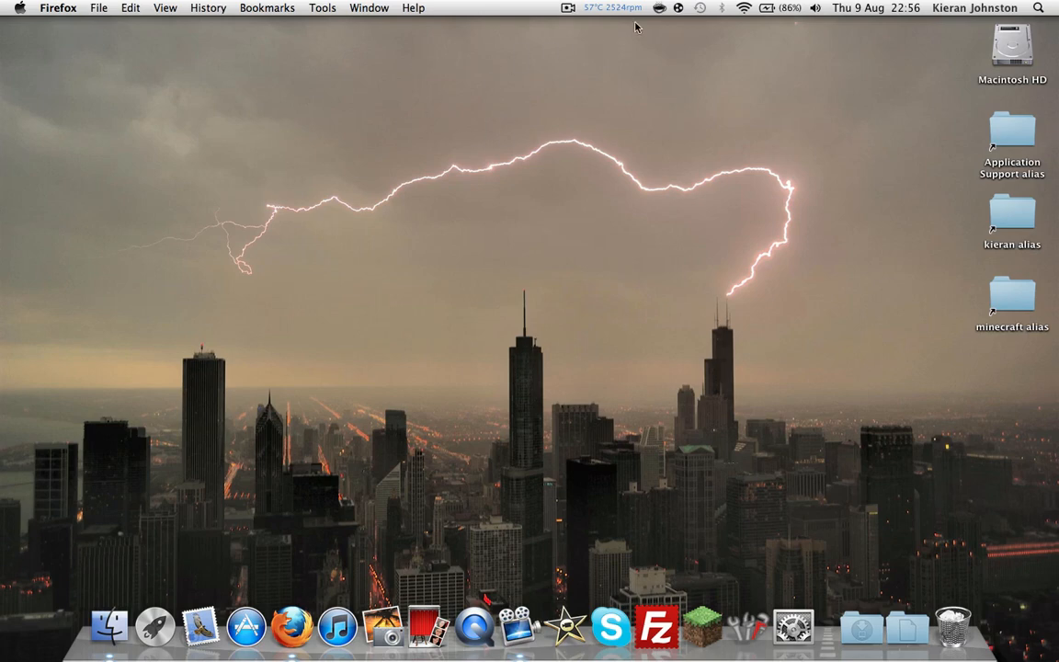
pyautogui.moveTo(742, 13)
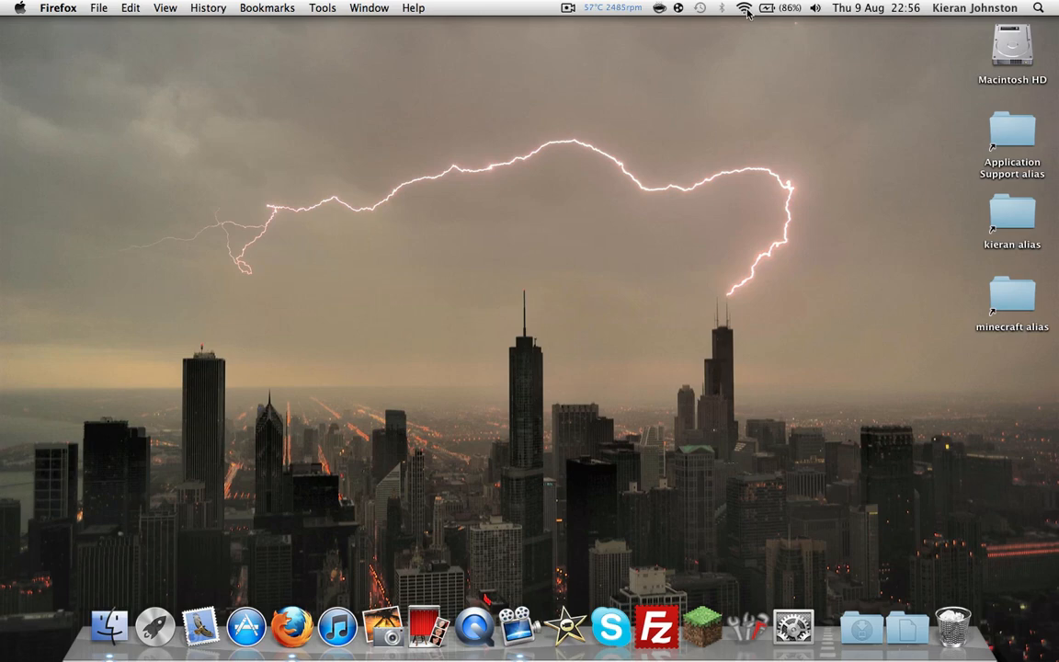
pyautogui.moveTo(745, 11)
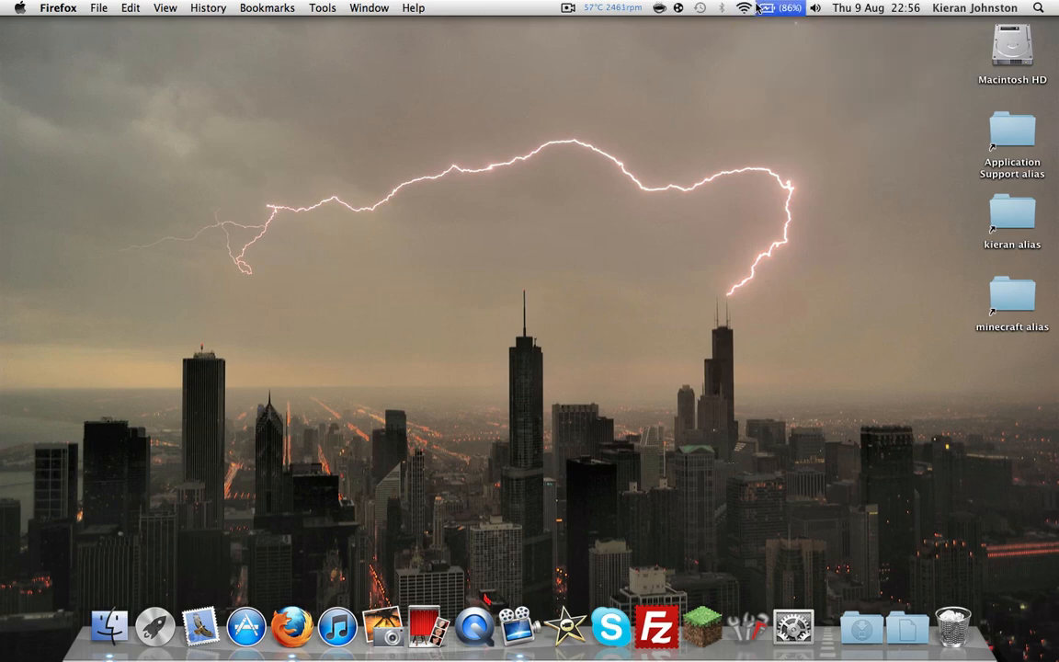
# Show the Wi-Fi TCP/IP settings in Network Preferences to read router address 192.168.0.1
pyautogui.click(744, 8)
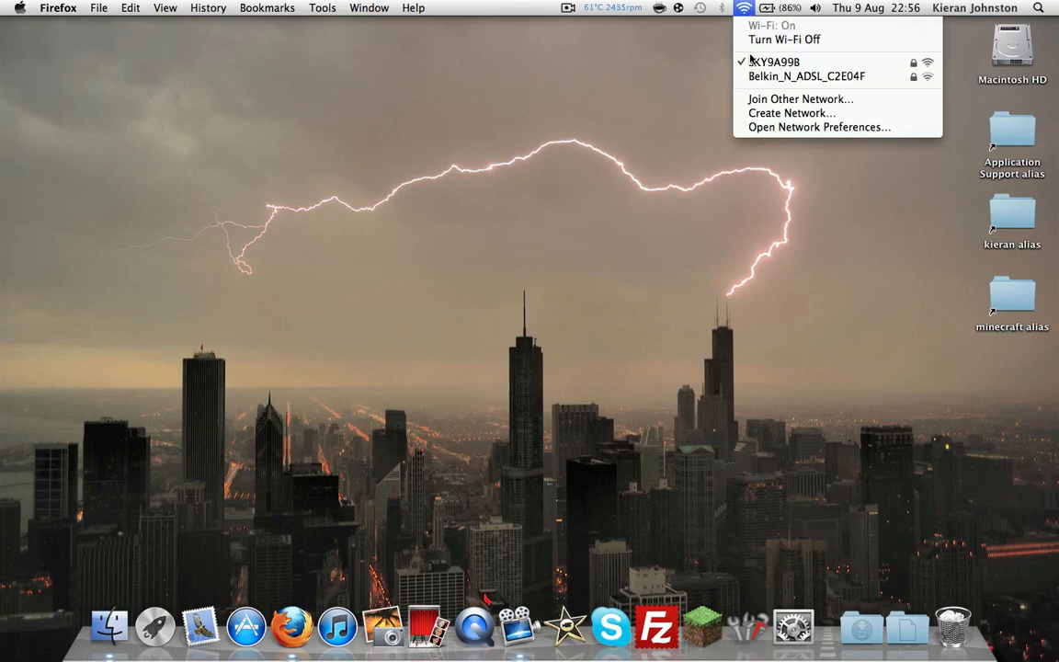
pyautogui.moveTo(818, 127)
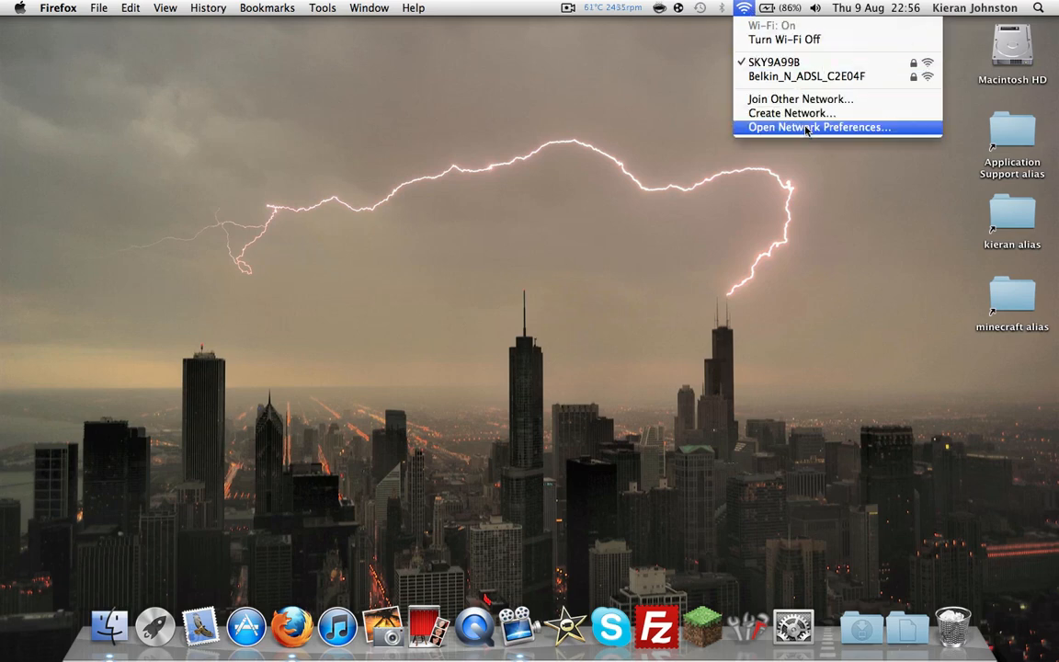
pyautogui.click(819, 126)
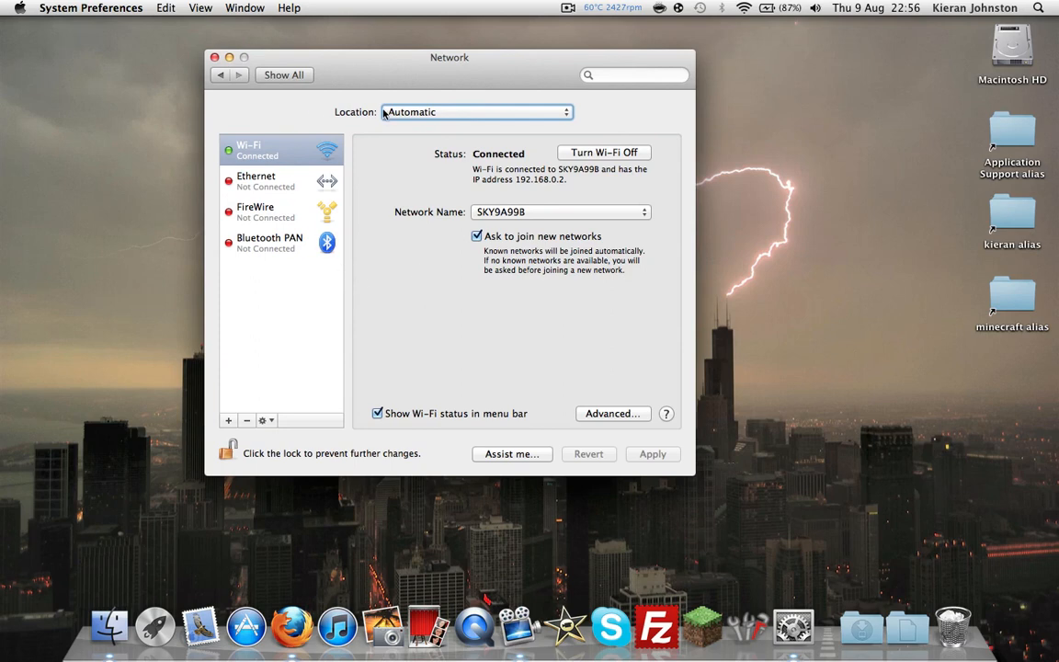
pyautogui.click(612, 413)
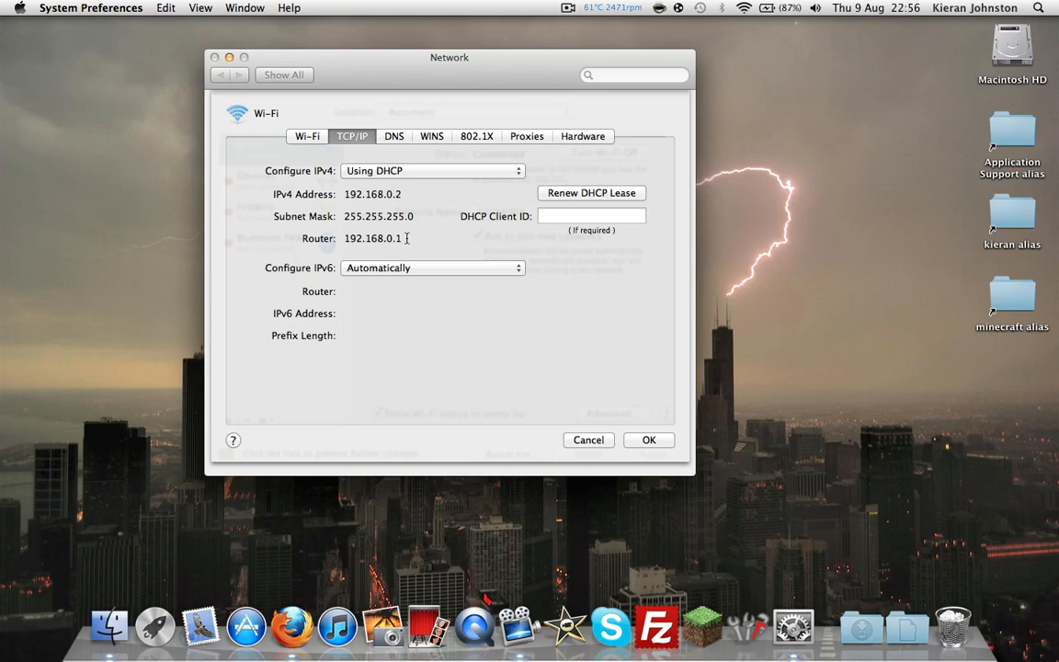
pyautogui.moveTo(287, 625)
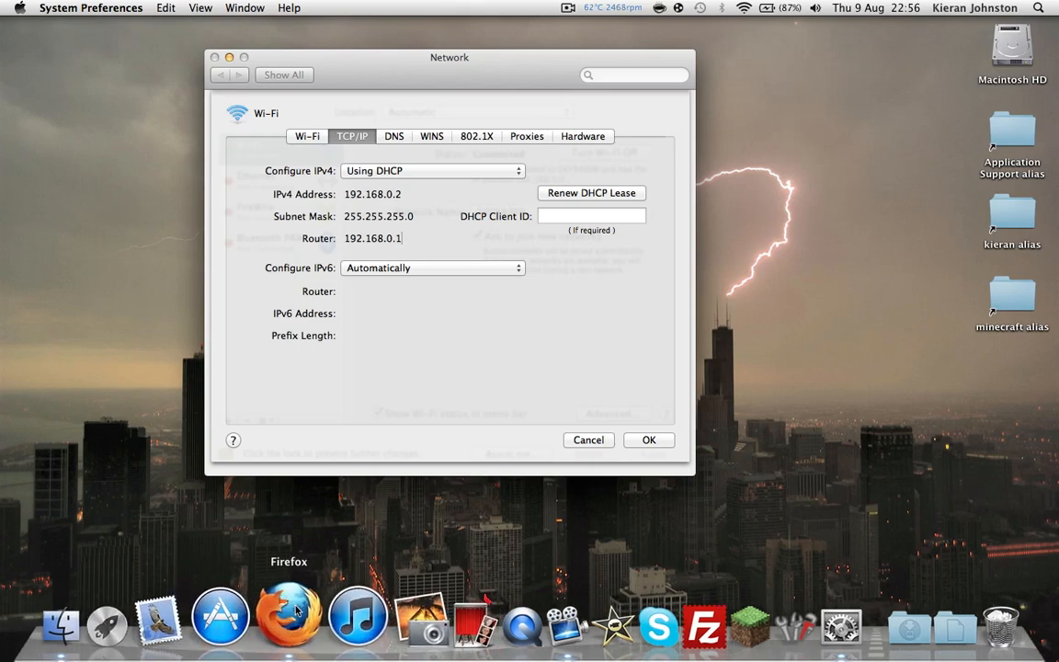
# Launch Firefox, load the router at 192.168.0.1, and open its Security section
pyautogui.click(289, 616)
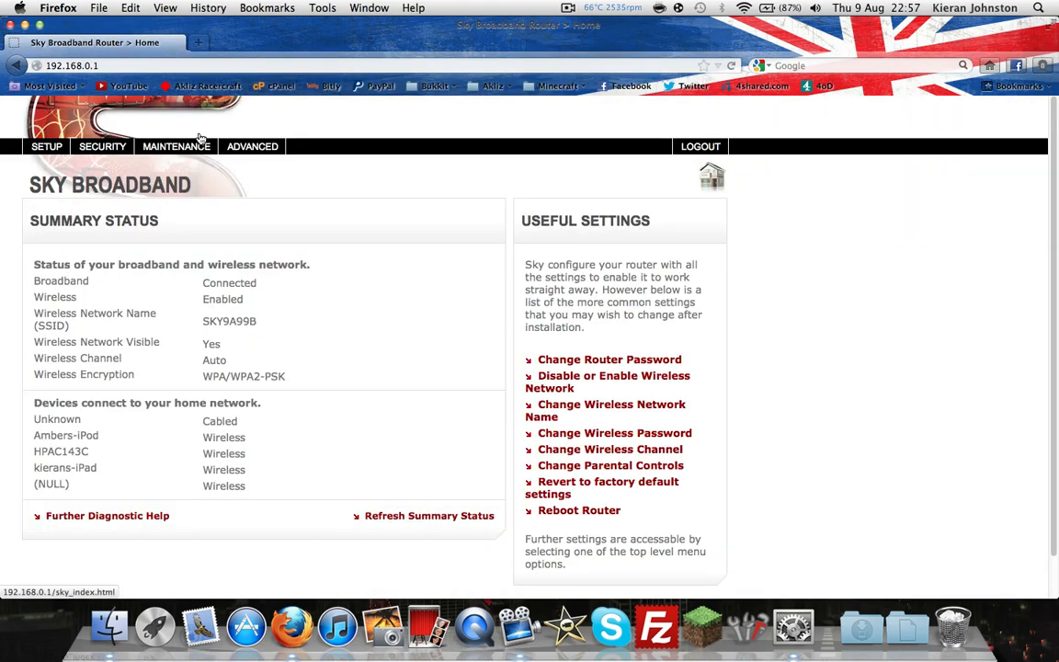
pyautogui.moveTo(202, 138)
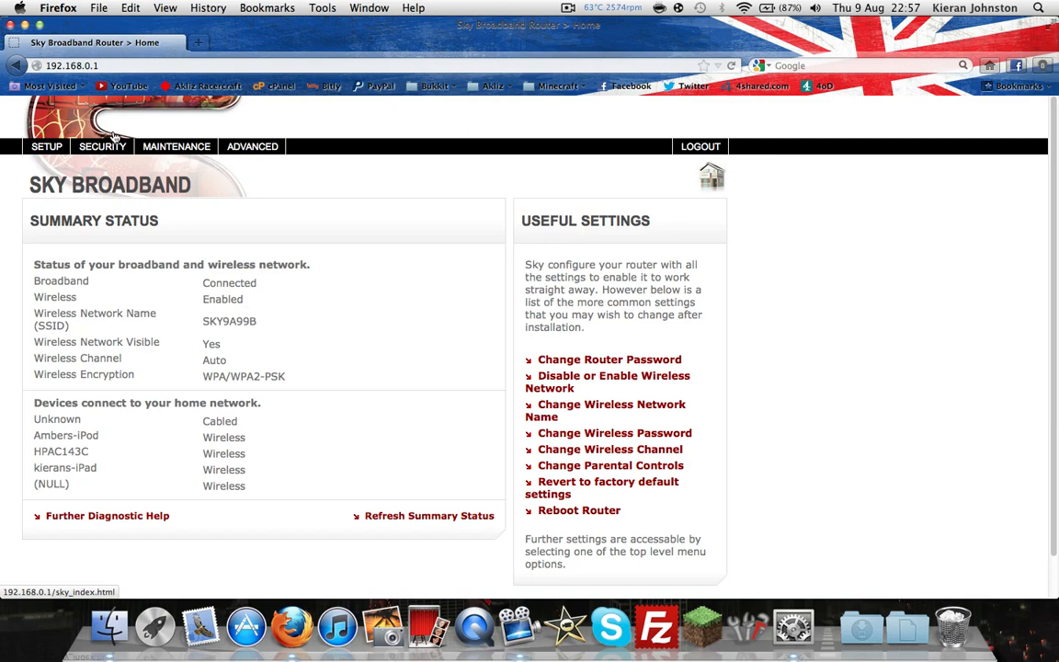
pyautogui.click(102, 146)
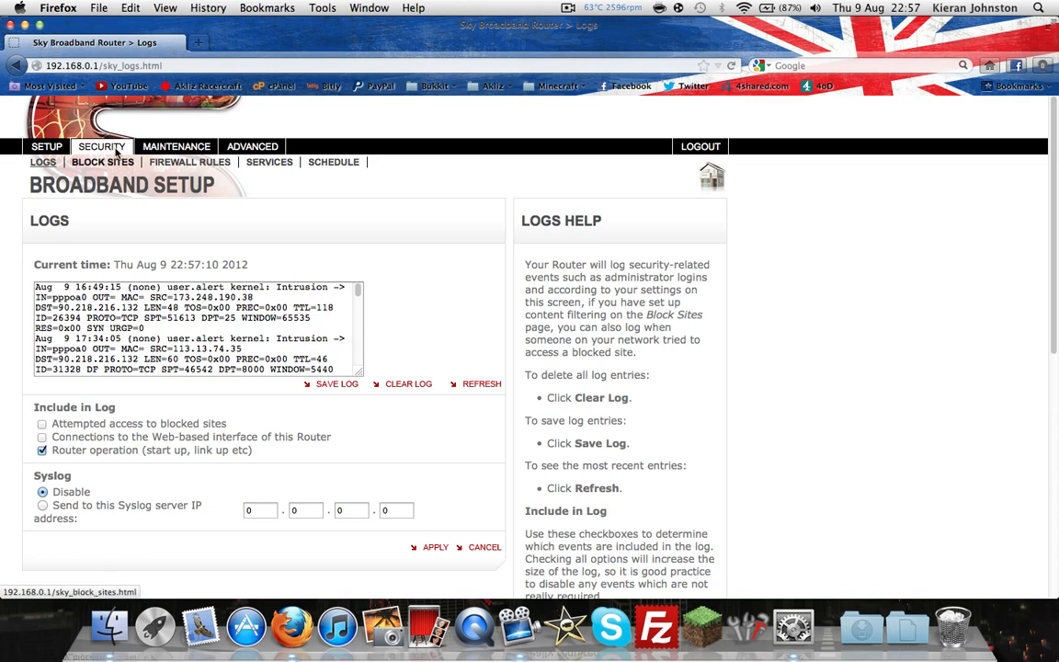
# Review the default outbound allow and inbound block rules on the Firewall Rules page
pyautogui.click(189, 162)
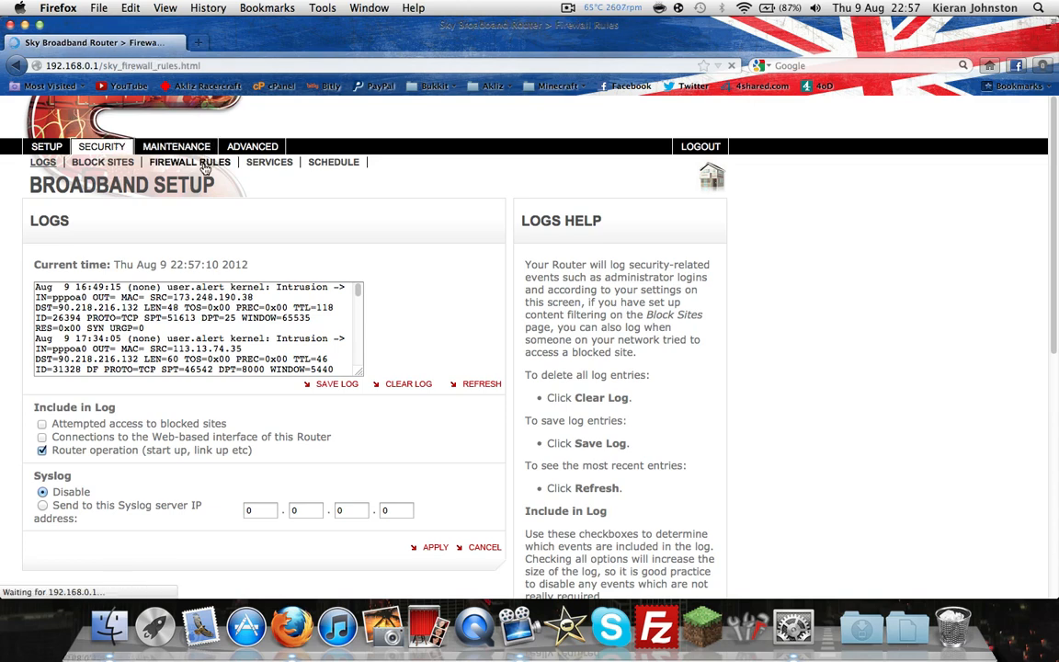
pyautogui.click(189, 162)
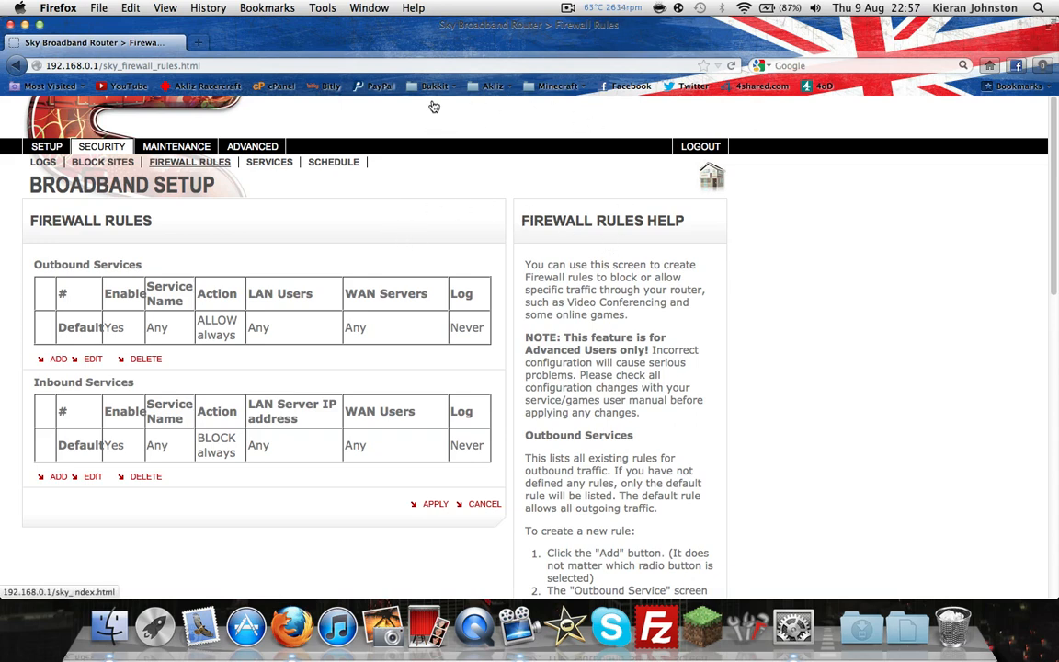
pyautogui.moveTo(442, 126)
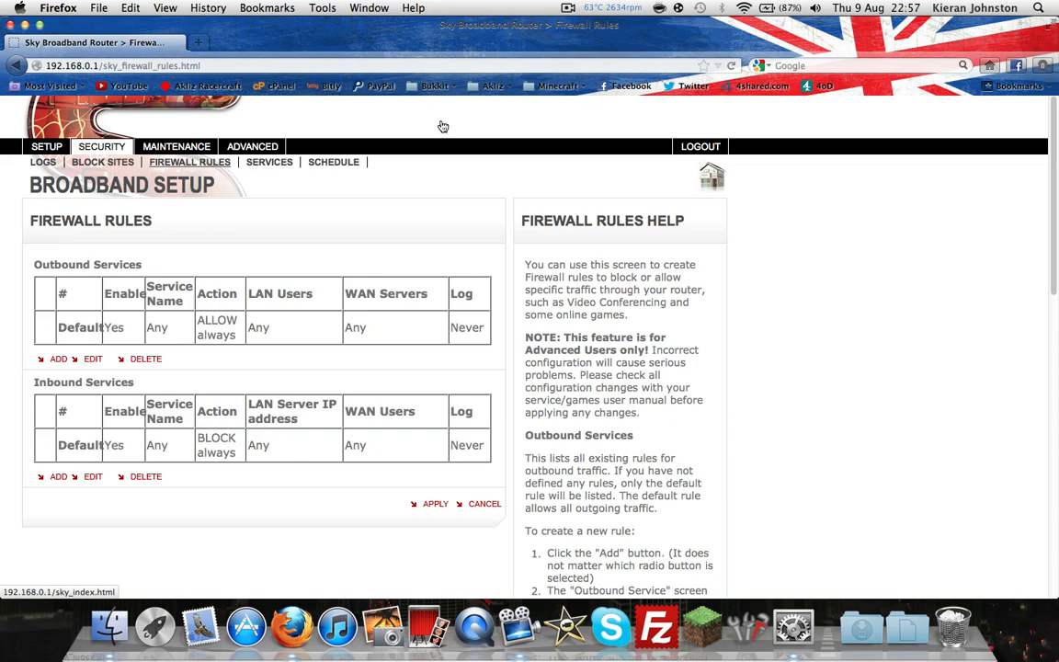
pyautogui.moveTo(450, 140)
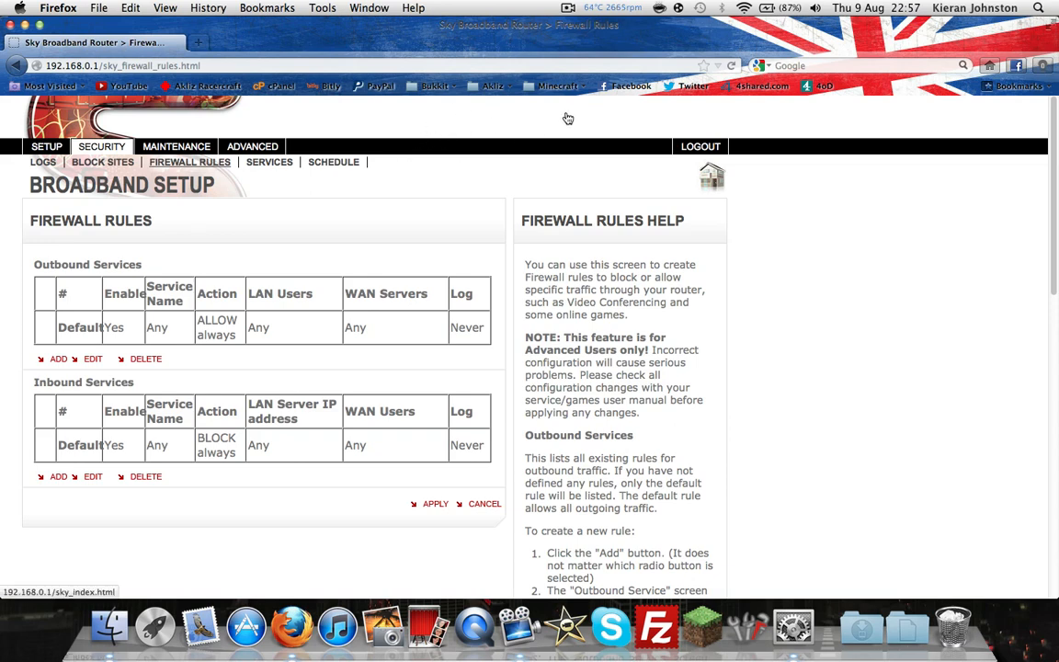
pyautogui.moveTo(484, 169)
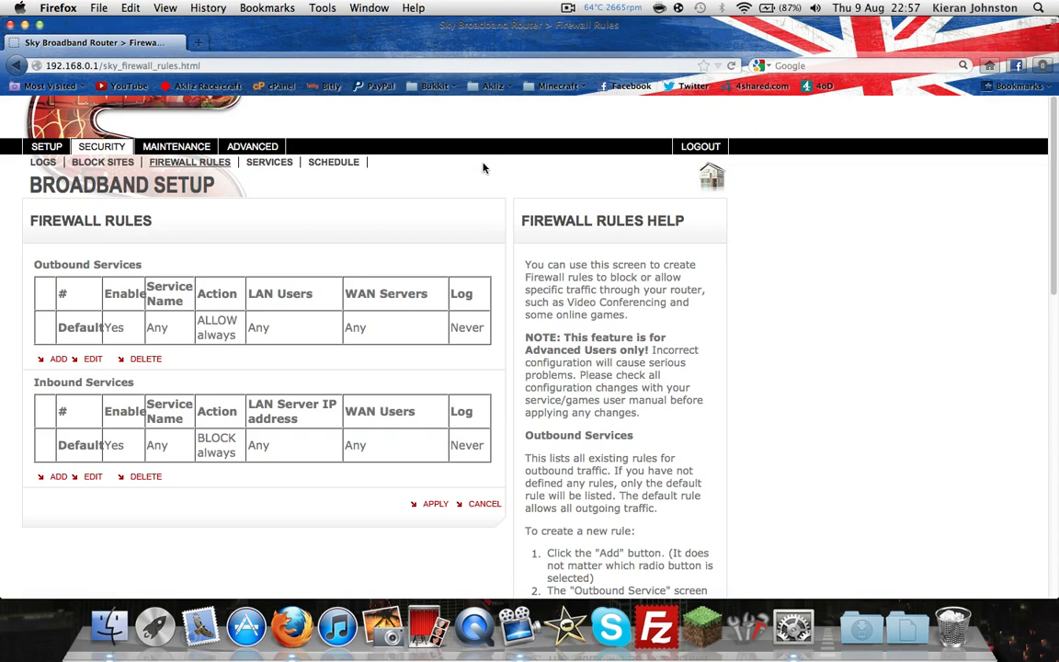
pyautogui.moveTo(467, 191)
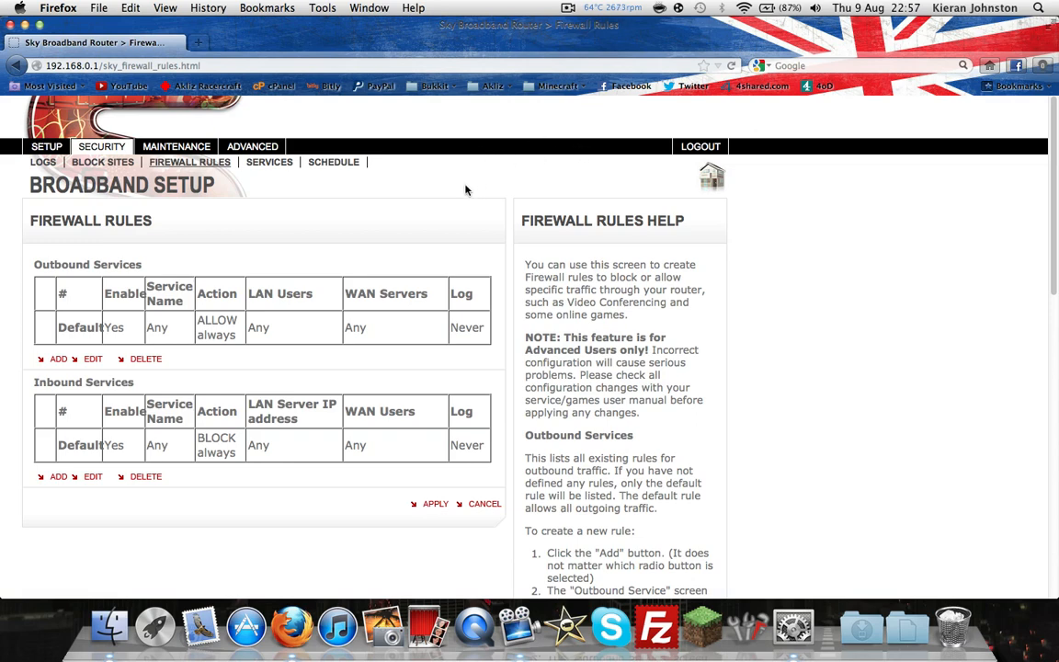
pyautogui.moveTo(371, 186)
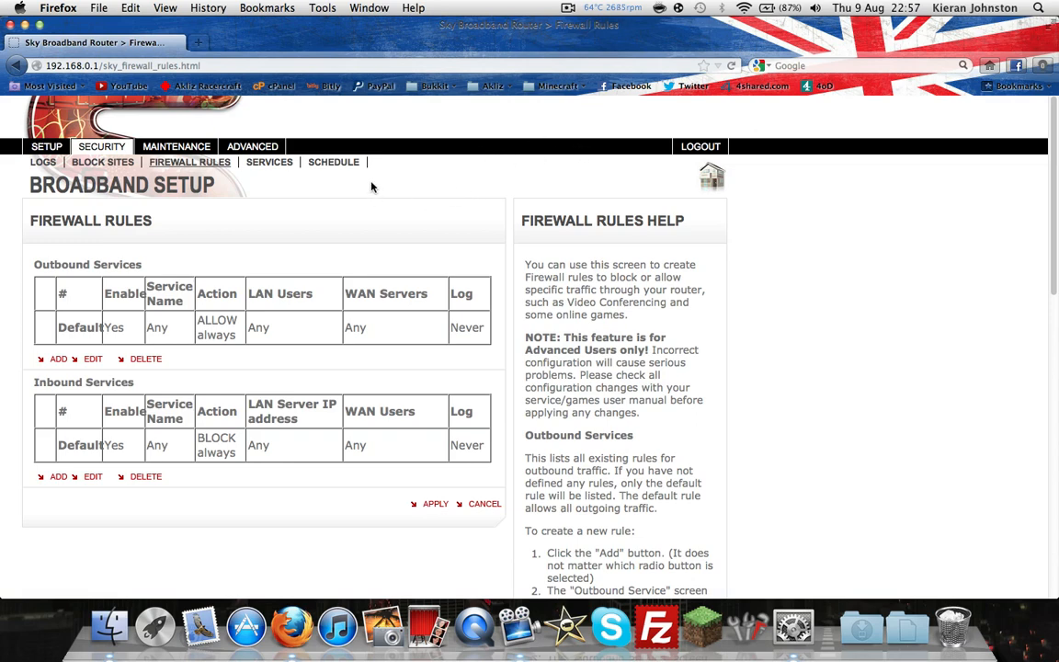
pyautogui.click(268, 162)
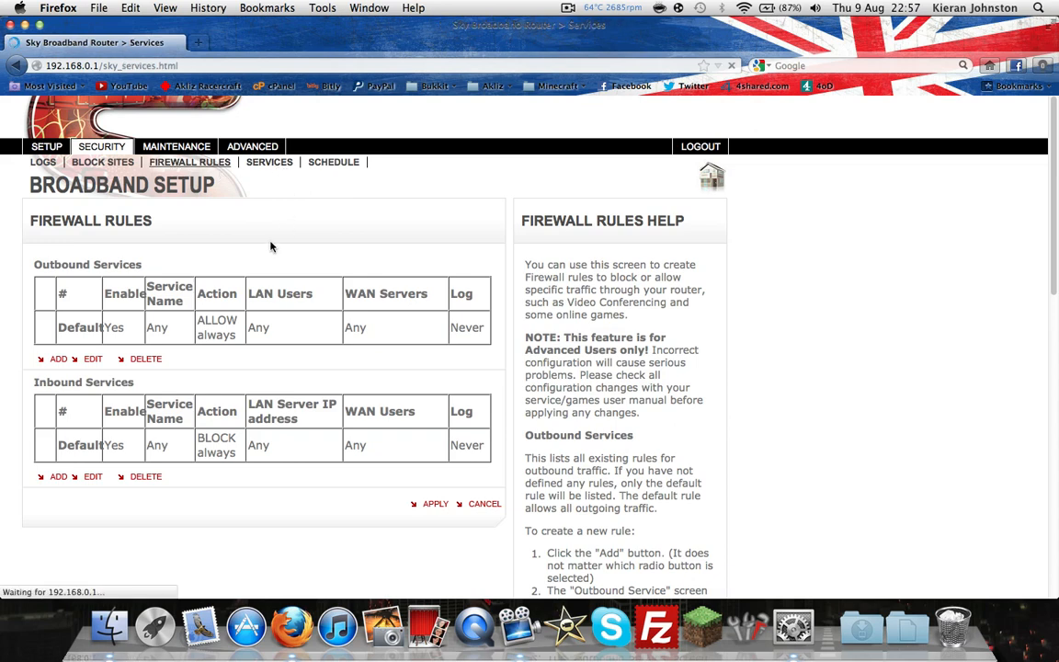
# Add custom service 'Mc' with type TCP/UDP, start and finish port 25565
pyautogui.click(268, 162)
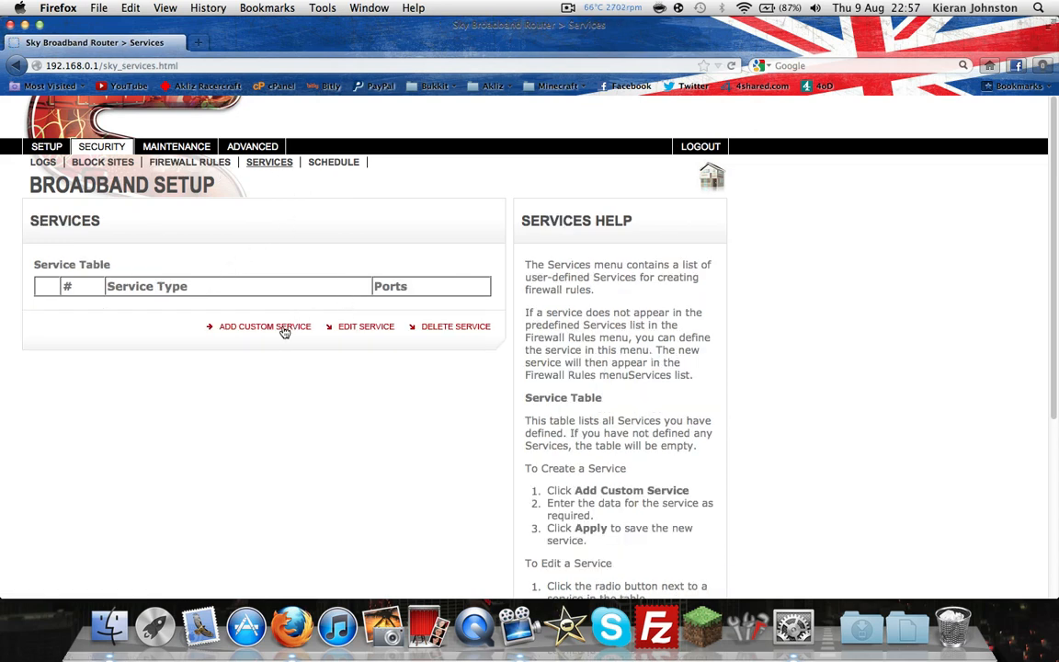
pyautogui.click(265, 326)
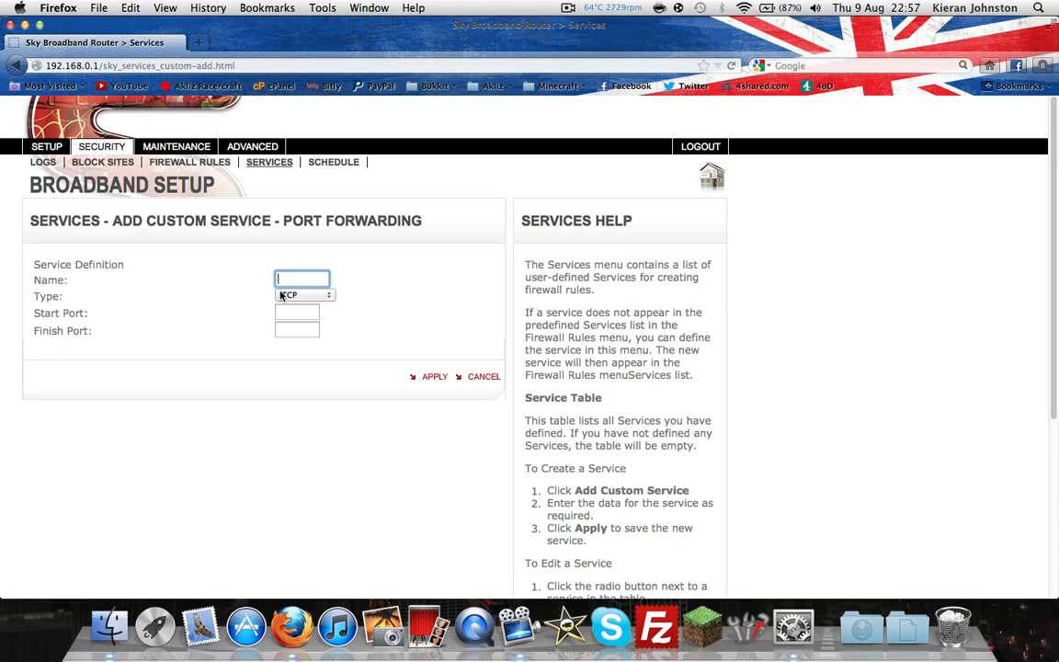
pyautogui.write('Mc')
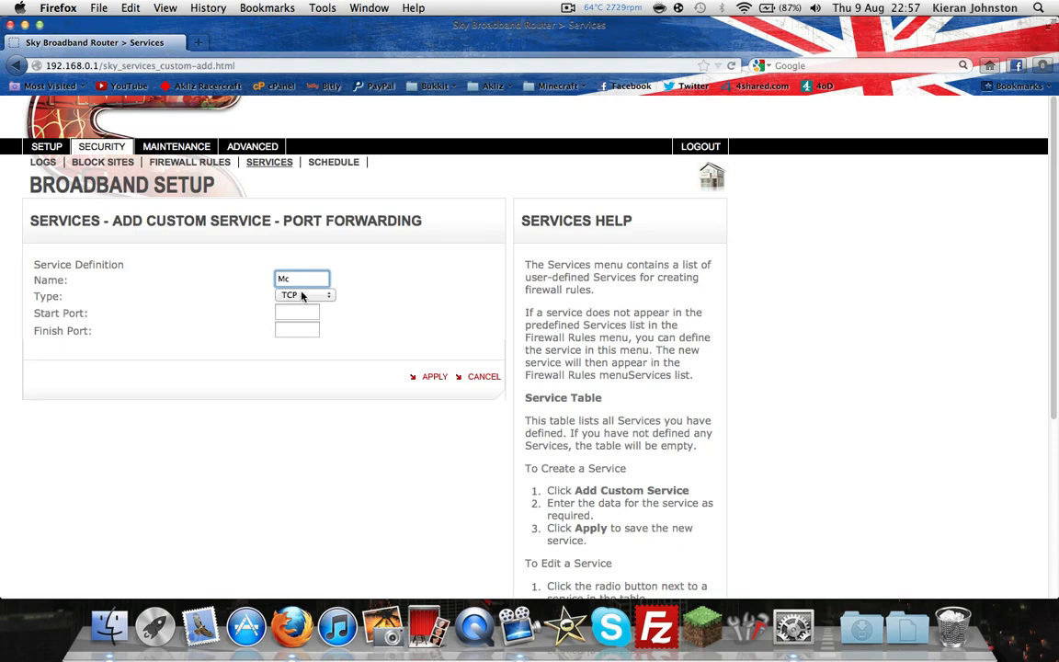
pyautogui.click(303, 295)
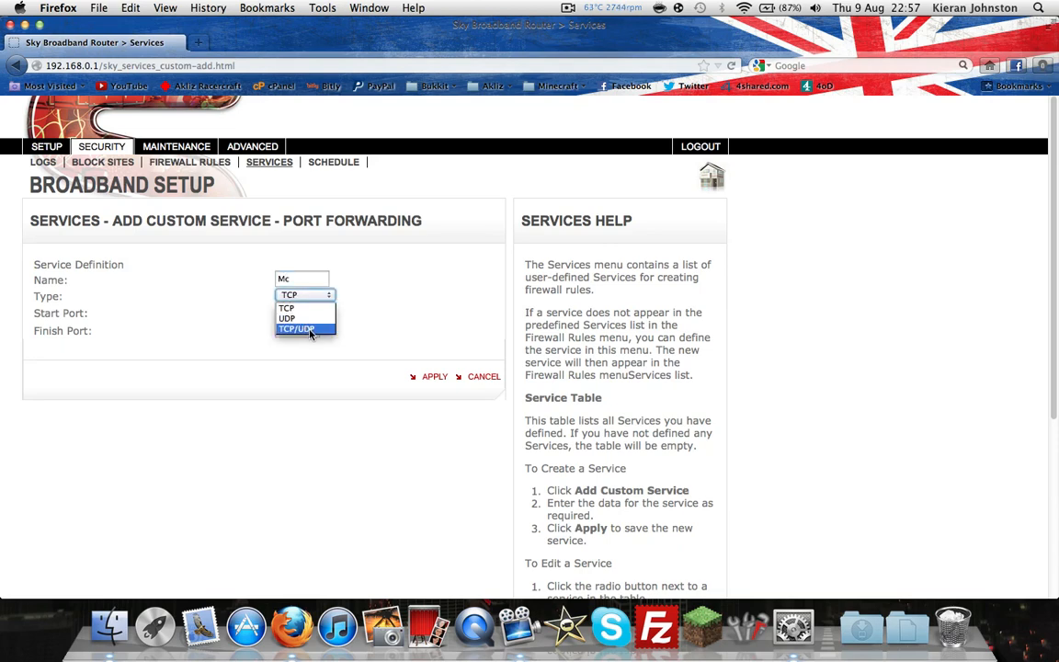
pyautogui.click(296, 328)
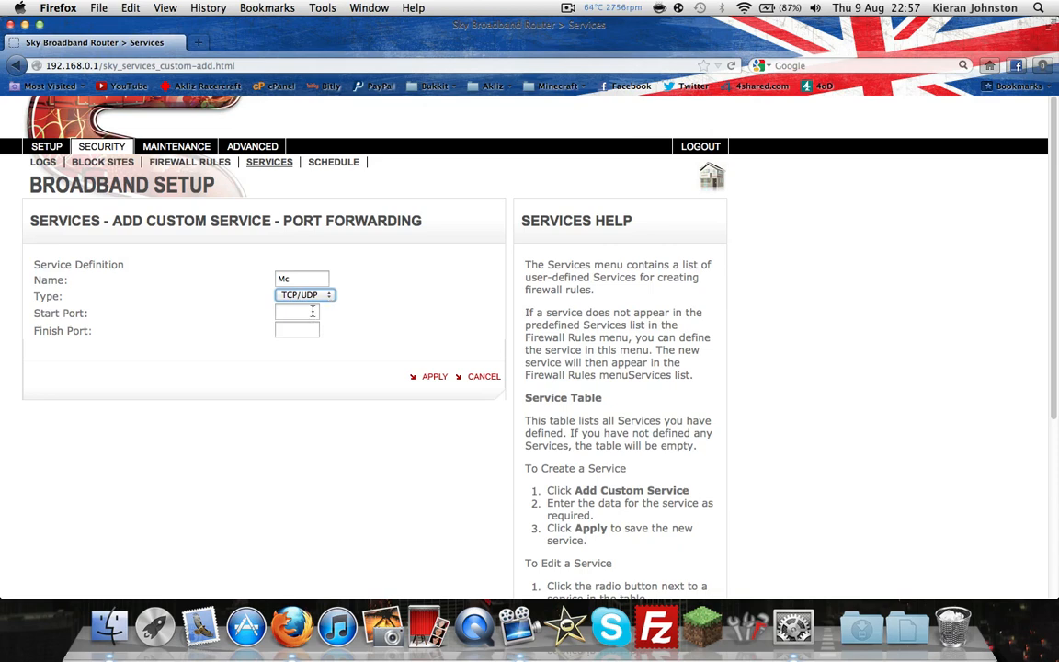
pyautogui.write('25565')
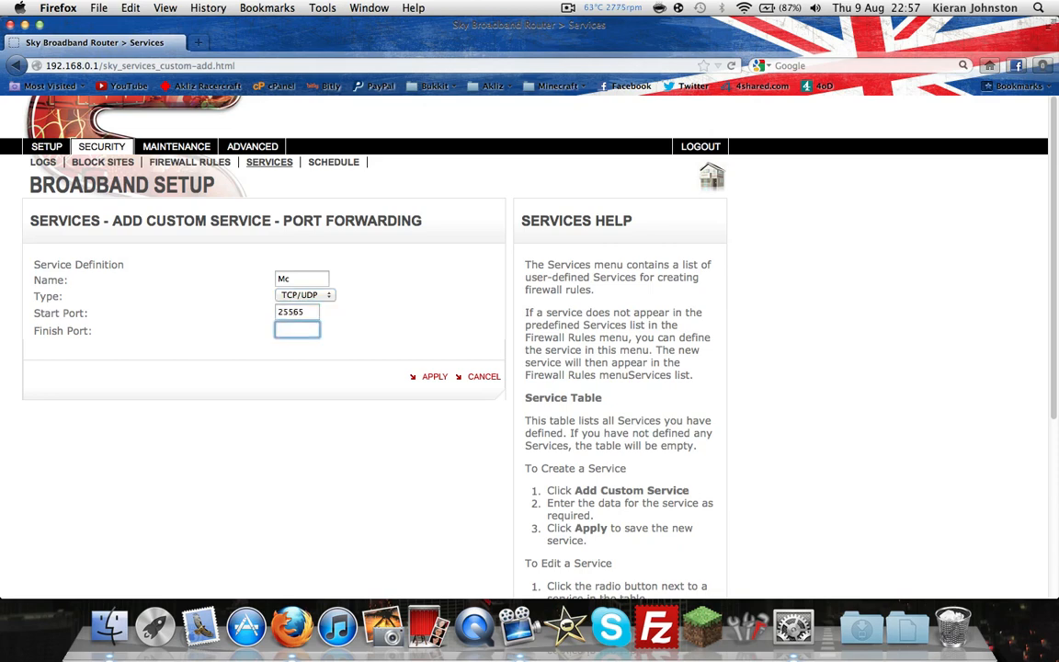
pyautogui.write('25565')
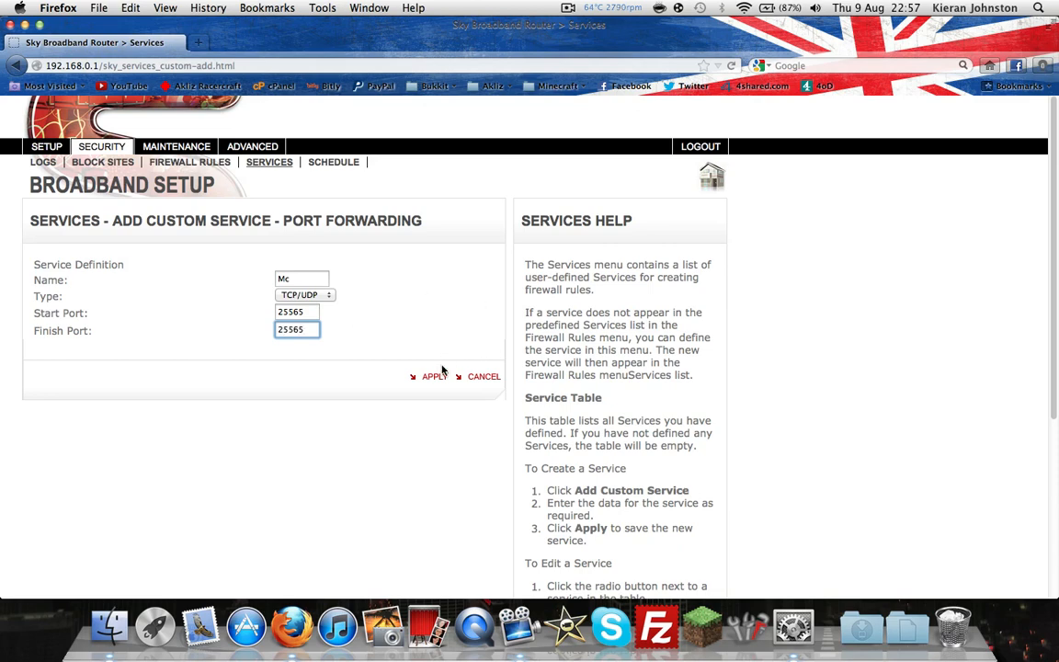
pyautogui.click(435, 376)
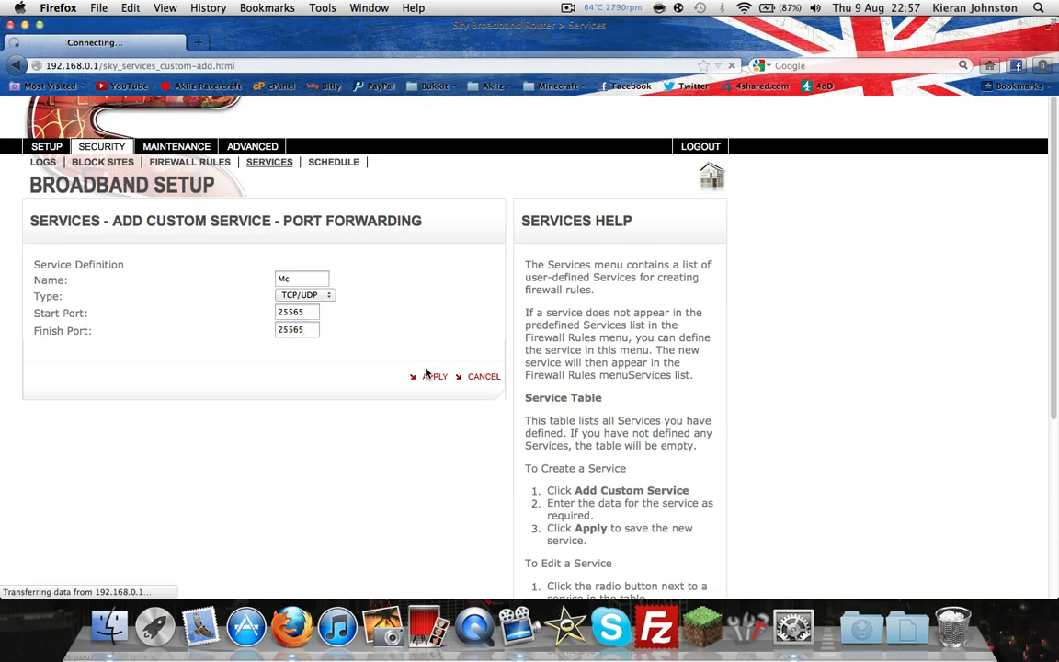
pyautogui.click(434, 376)
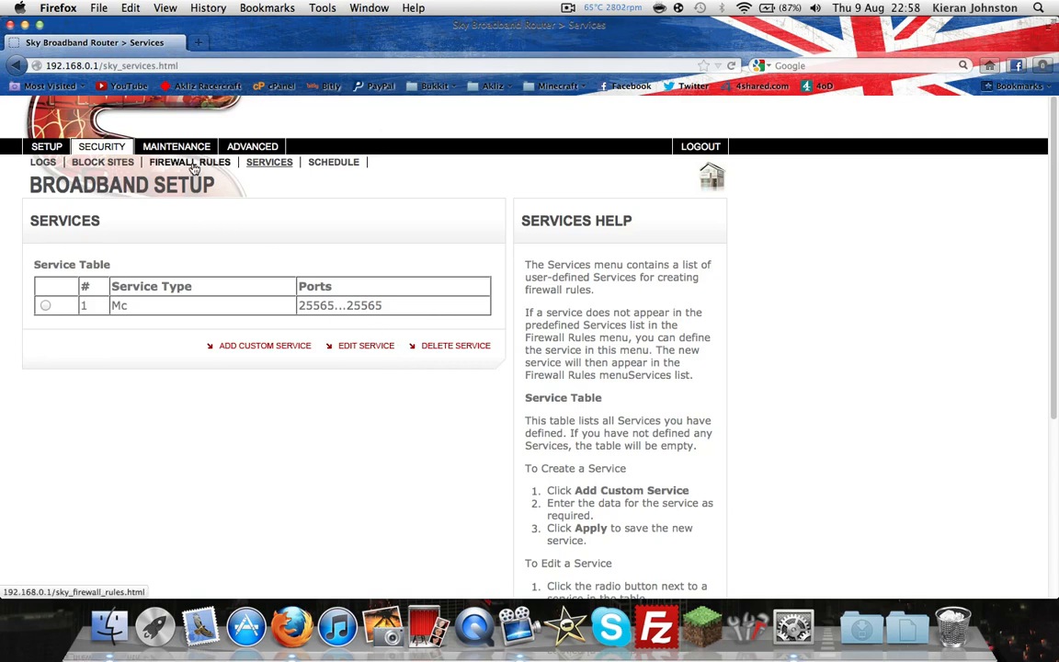
# Add an outbound firewall rule for the Mc service with action ALLOW always
pyautogui.click(190, 162)
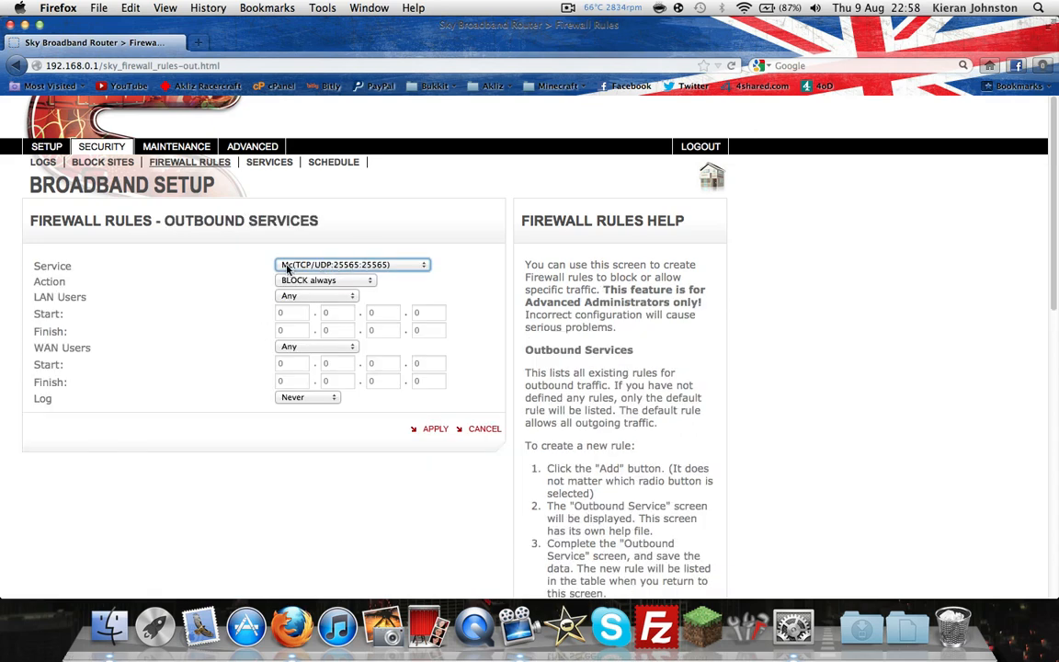
pyautogui.moveTo(303, 280)
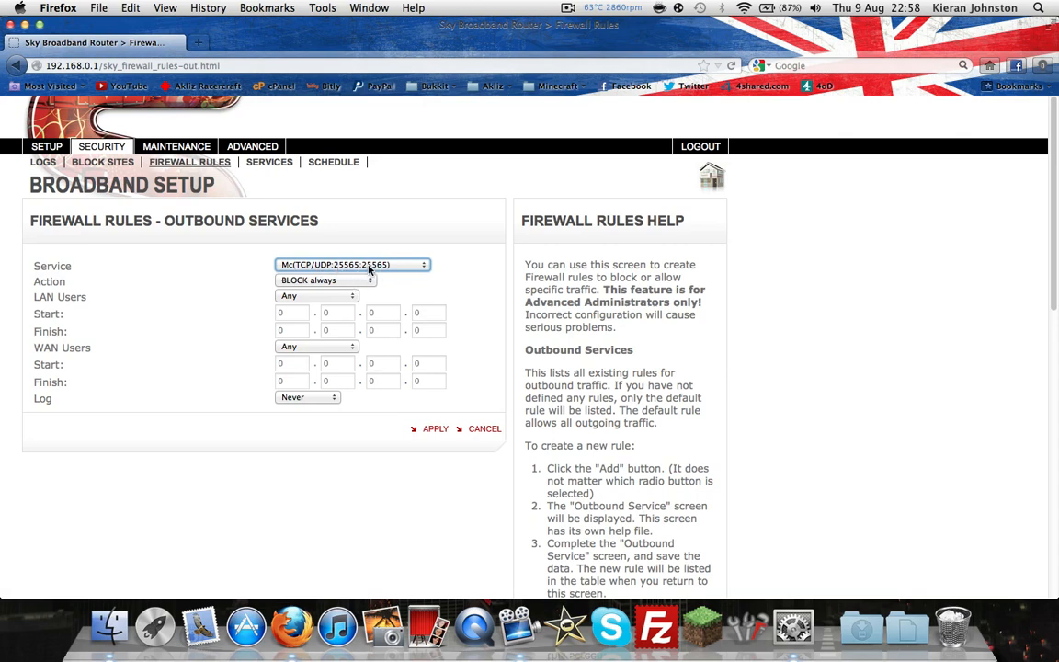
pyautogui.click(326, 280)
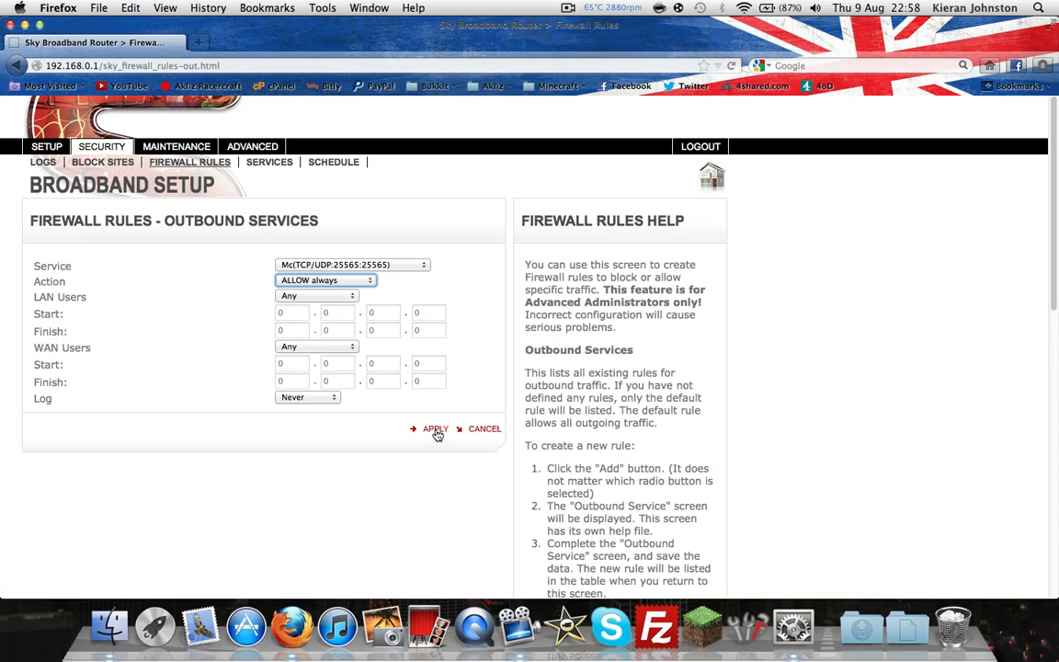
pyautogui.click(435, 429)
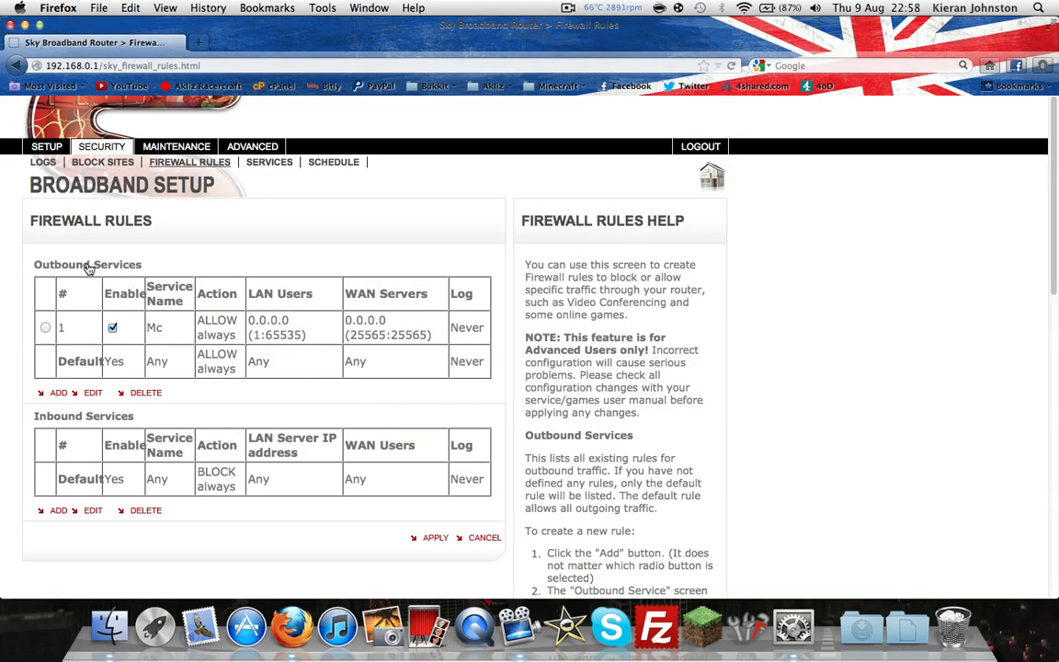
# Add an inbound rule for Mc, ALLOW always, to LAN server 192.168.0.2
pyautogui.click(58, 510)
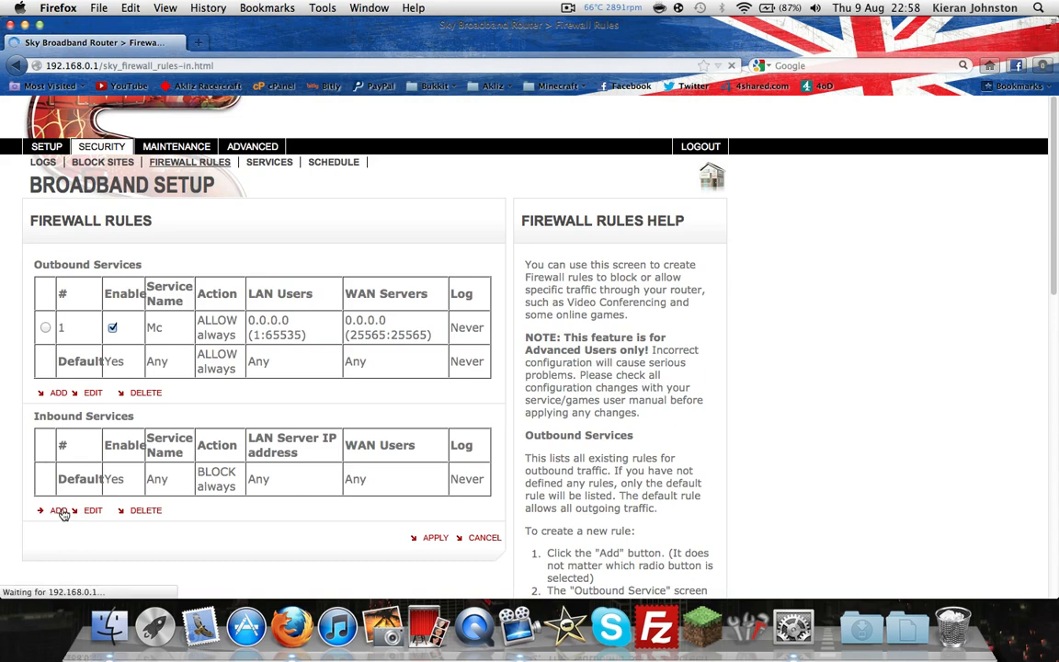
pyautogui.click(58, 510)
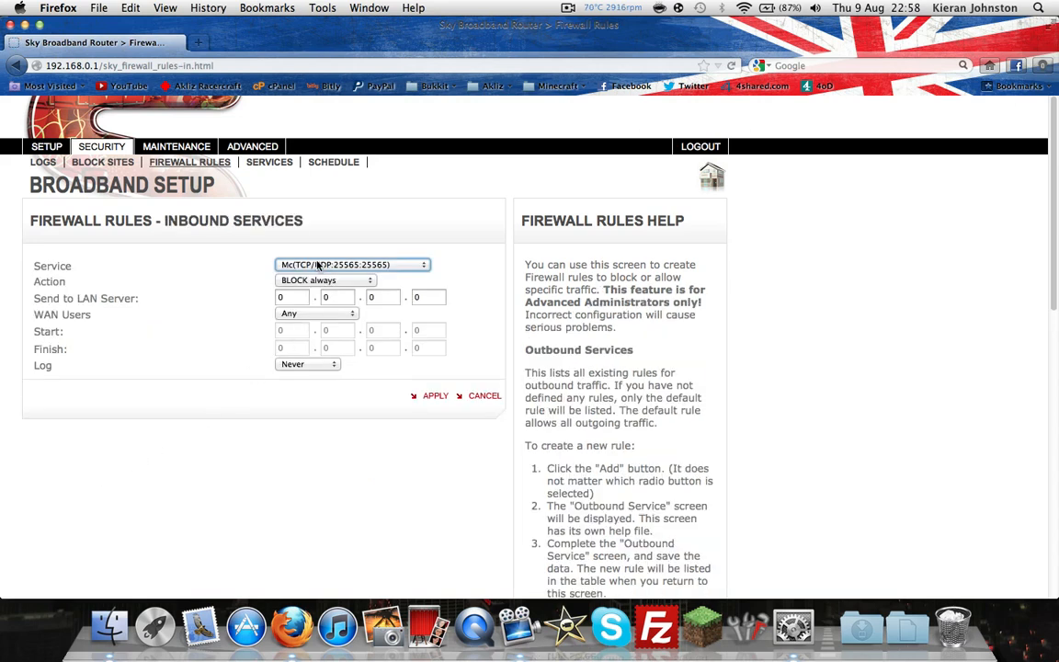
pyautogui.click(325, 281)
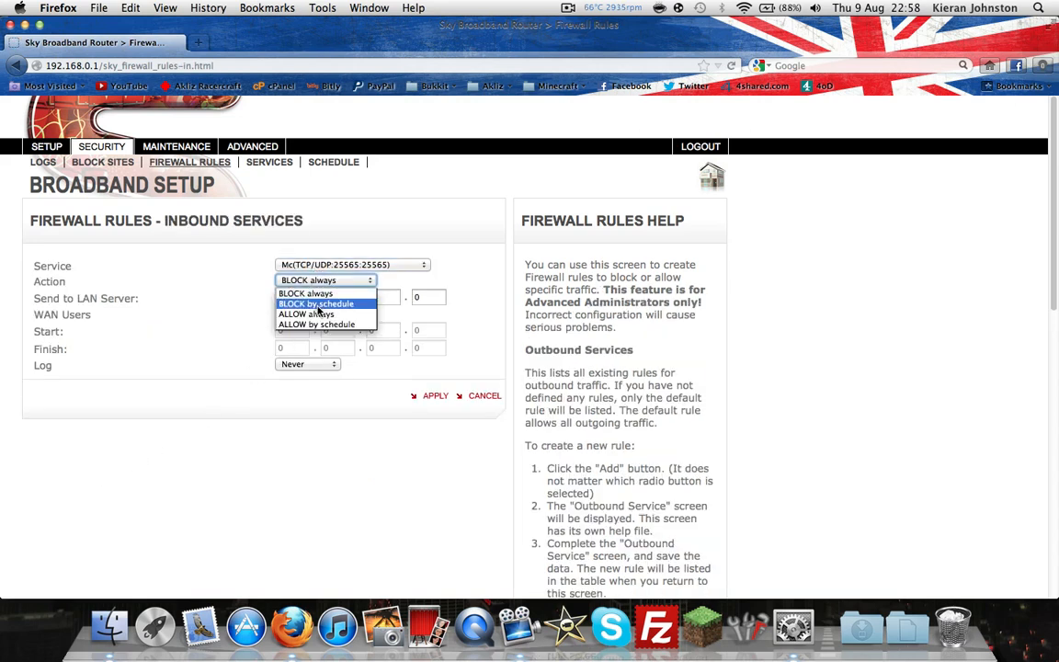
pyautogui.click(306, 314)
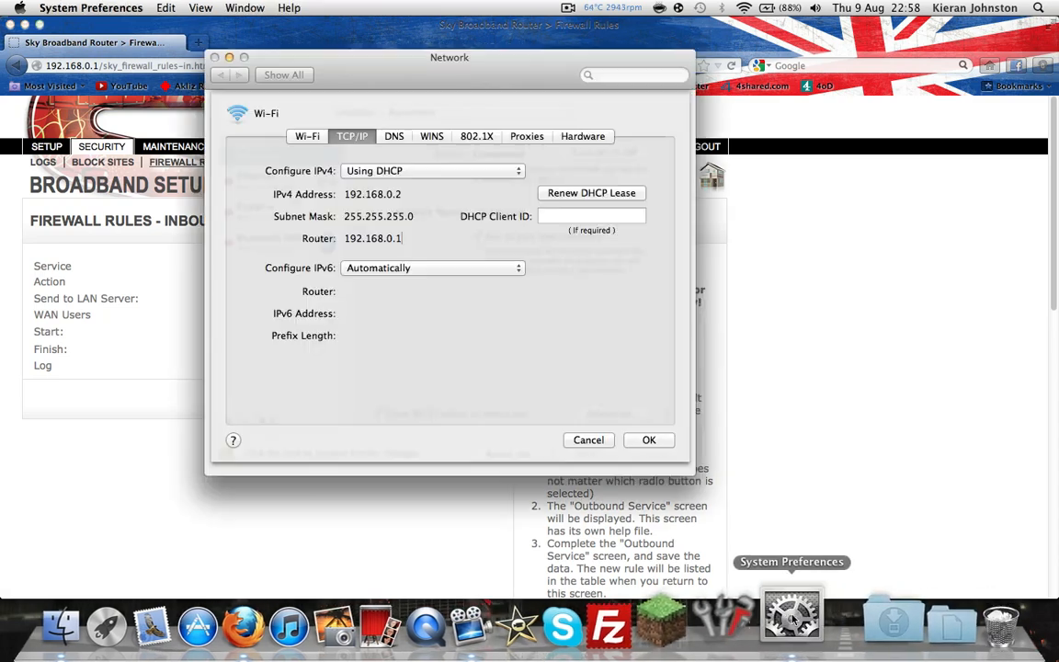
pyautogui.doubleClick(373, 194)
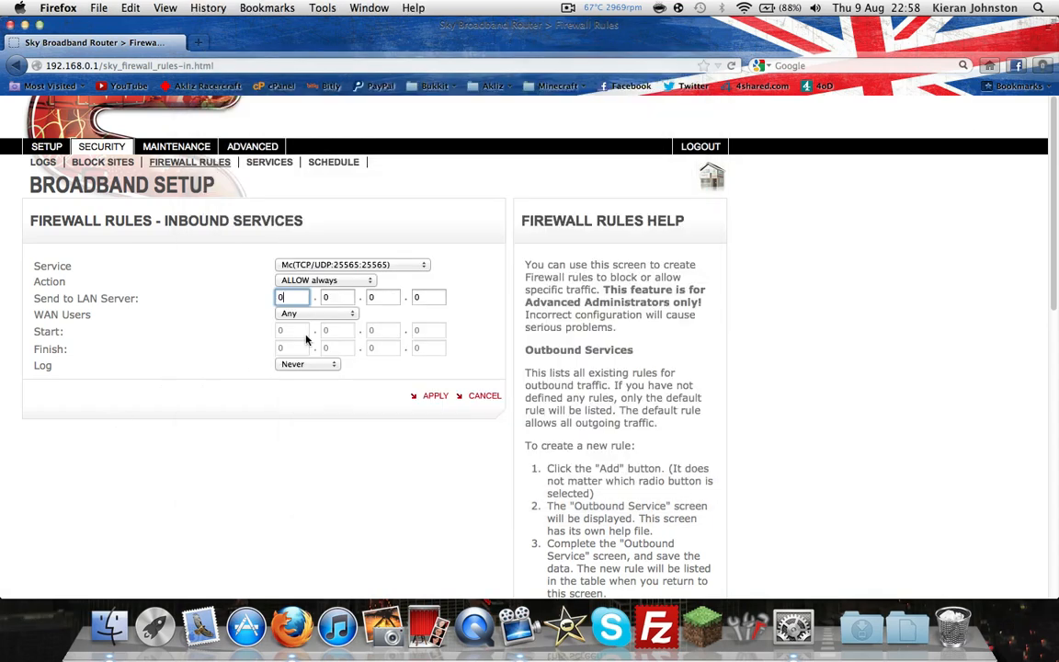
pyautogui.write('192')
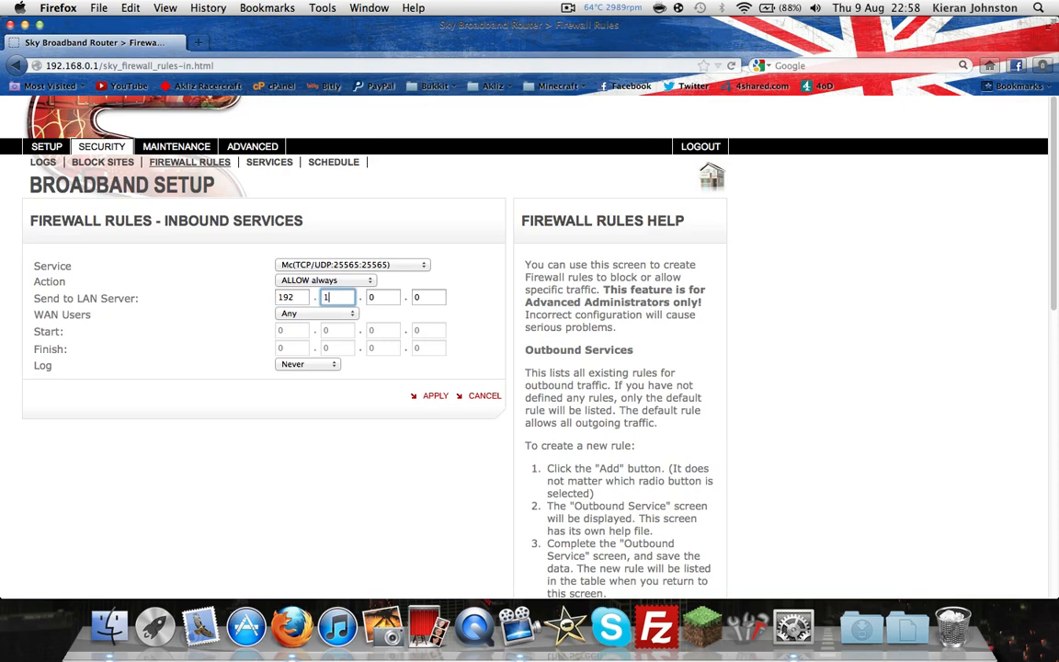
pyautogui.write('68')
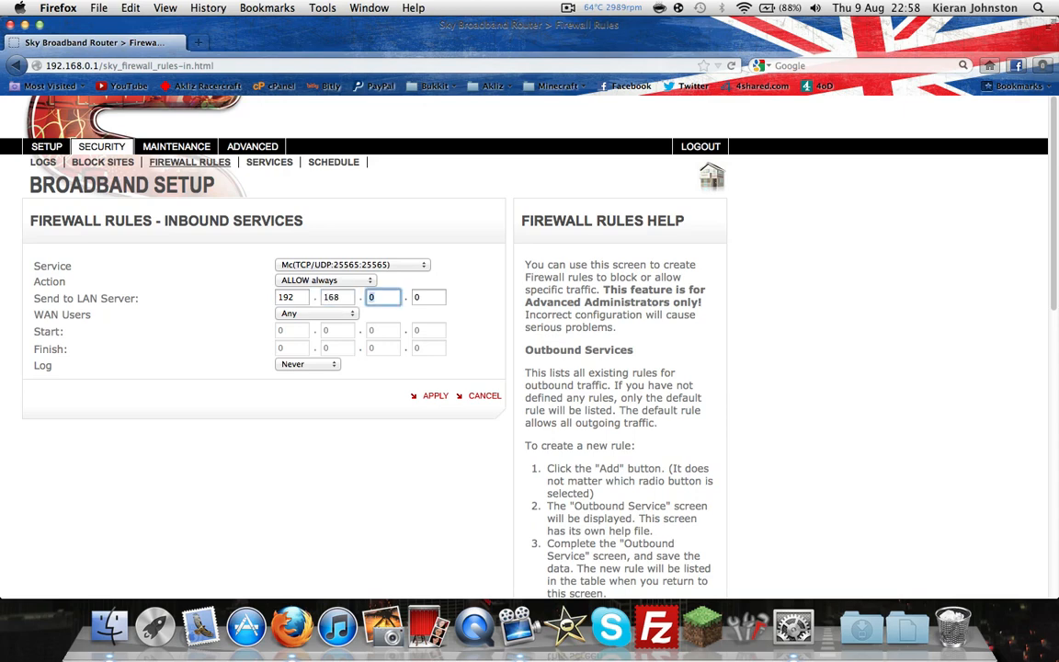
pyautogui.write('2')
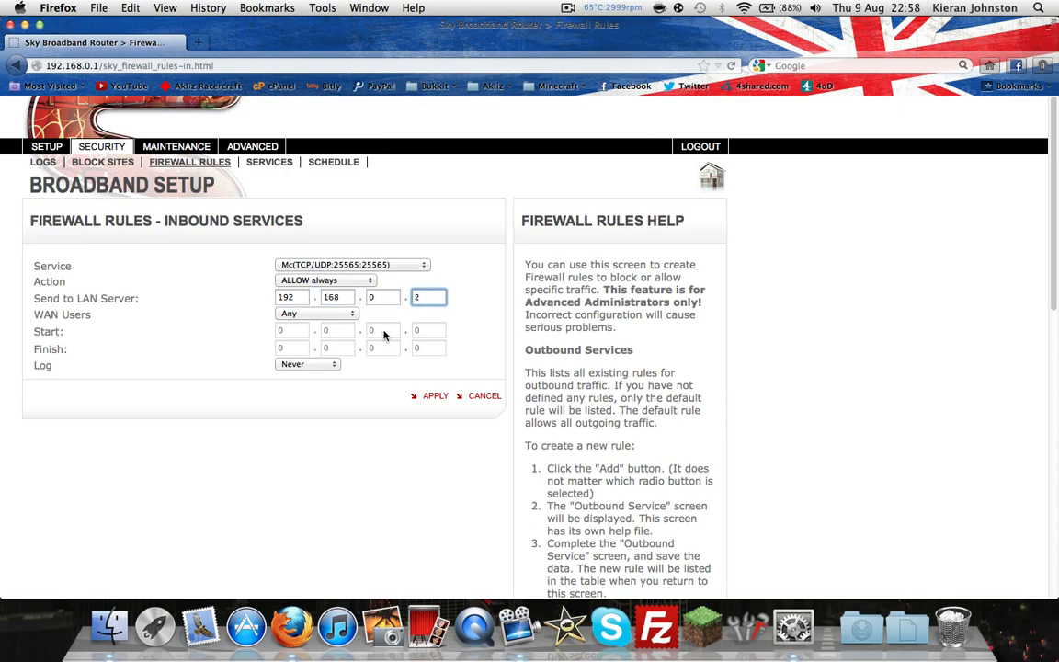
pyautogui.click(435, 395)
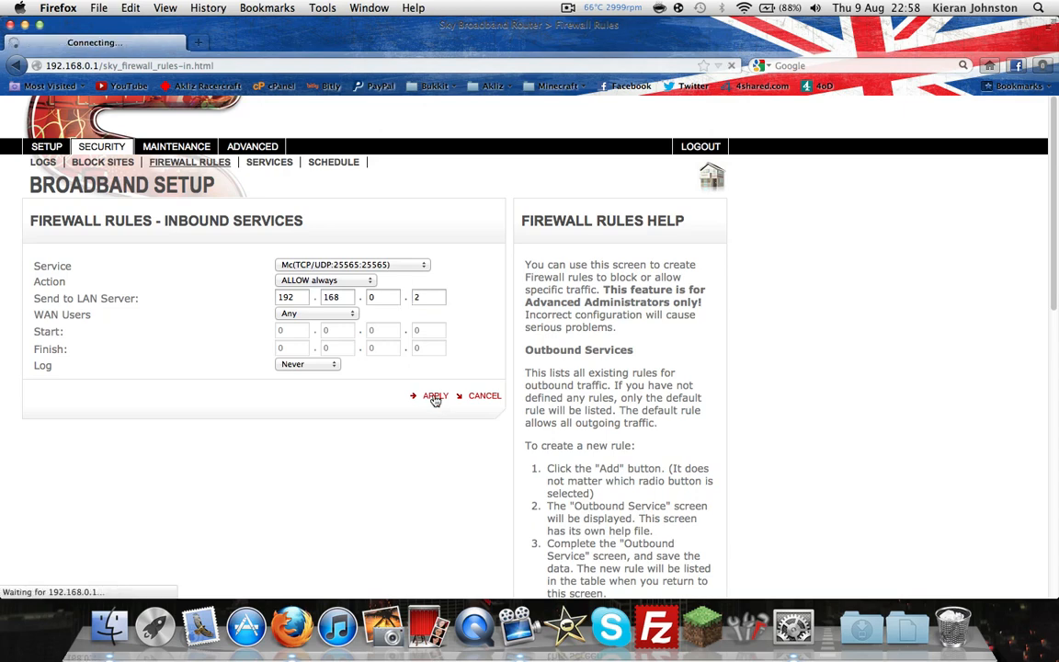
pyautogui.click(435, 395)
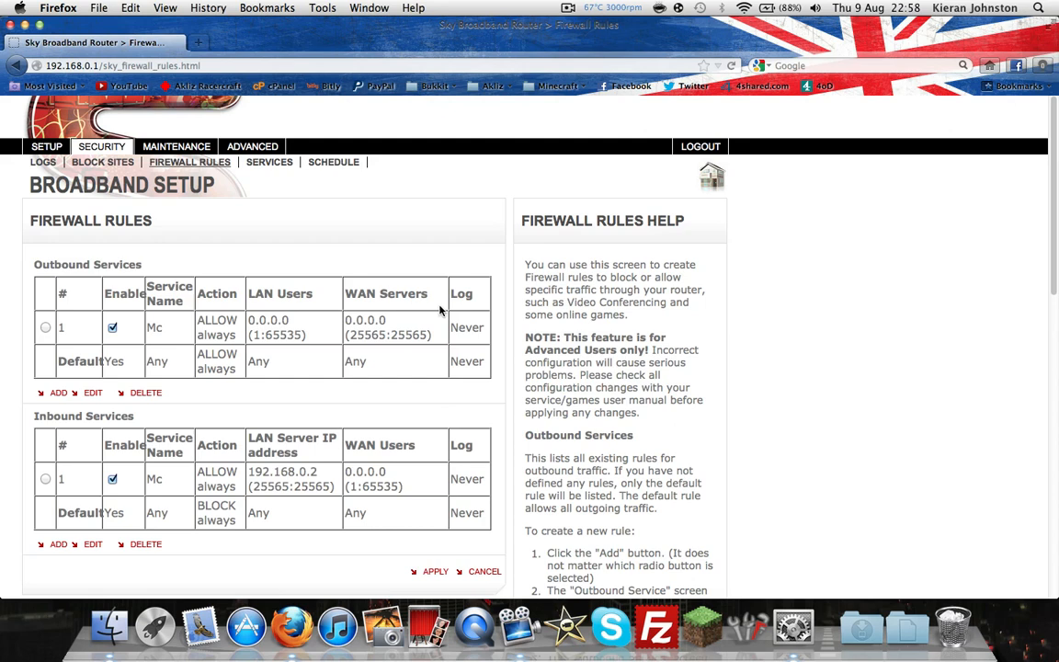
pyautogui.moveTo(794, 616)
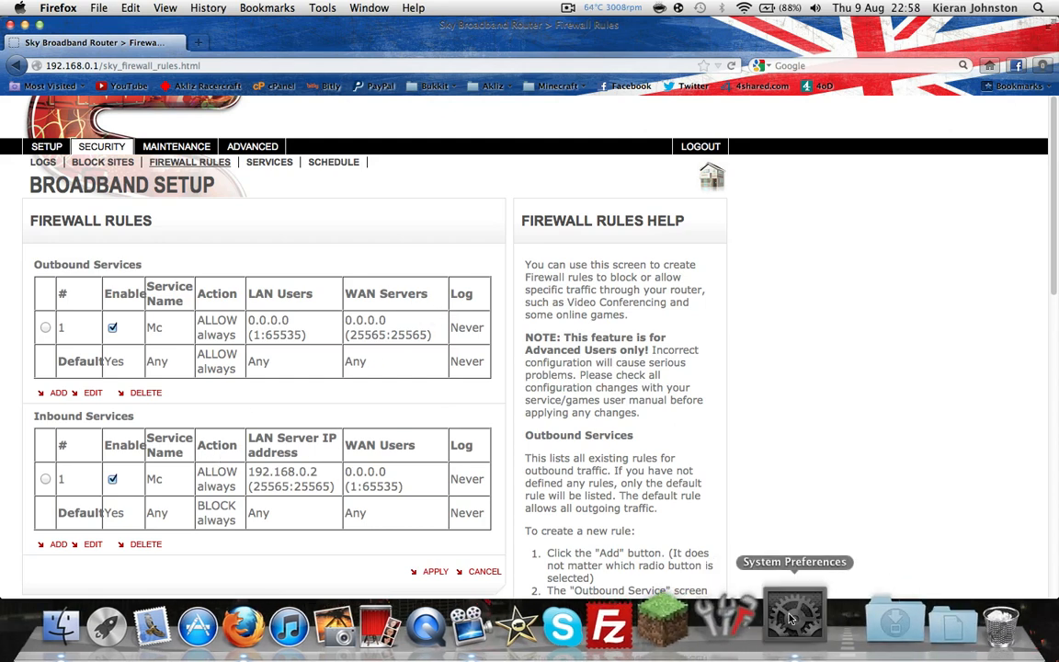
pyautogui.click(795, 616)
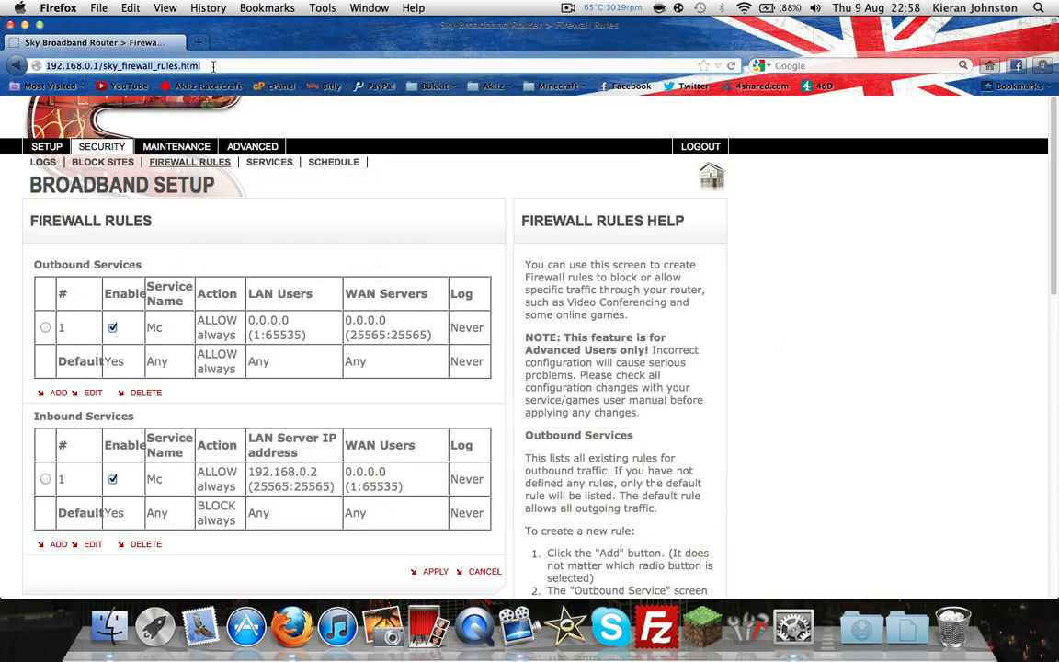
# Load ipchicken.com to look up the connection's public IP address
pyautogui.write('ipchicken.com')
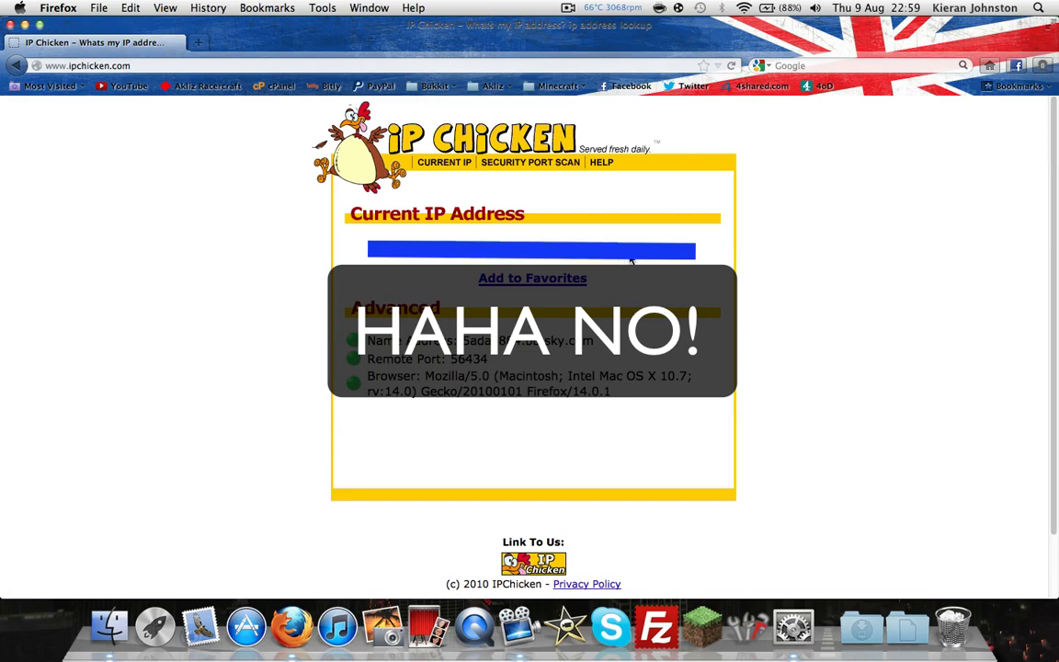
pyautogui.moveTo(630, 260)
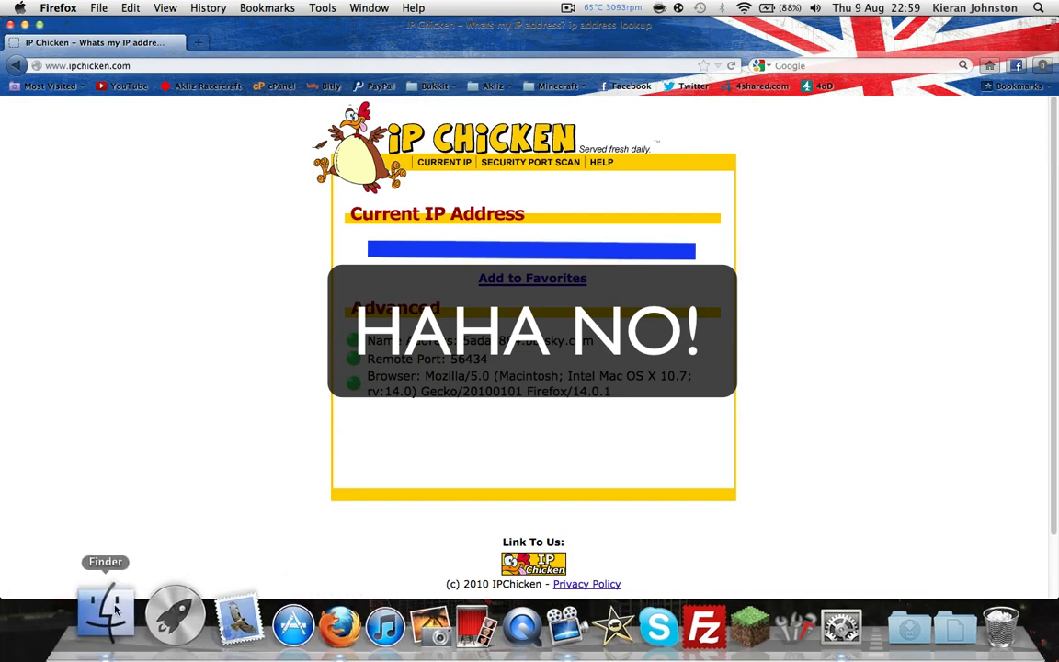
# Launch minecraft_server.jar from the Documents > Friends server folder in Finder
pyautogui.click(105, 612)
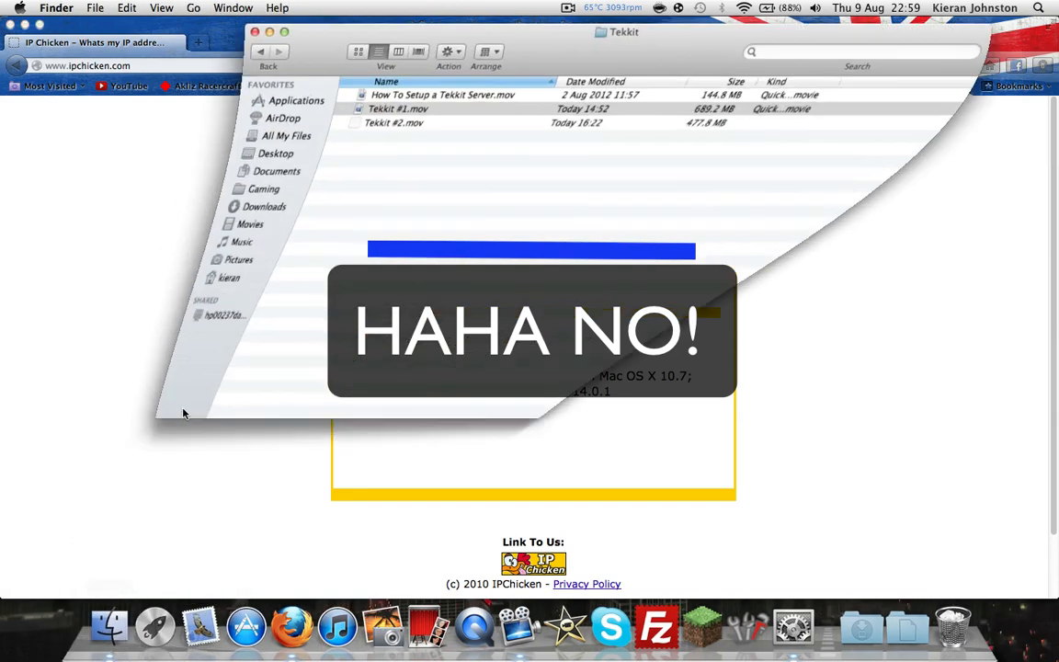
pyautogui.click(302, 167)
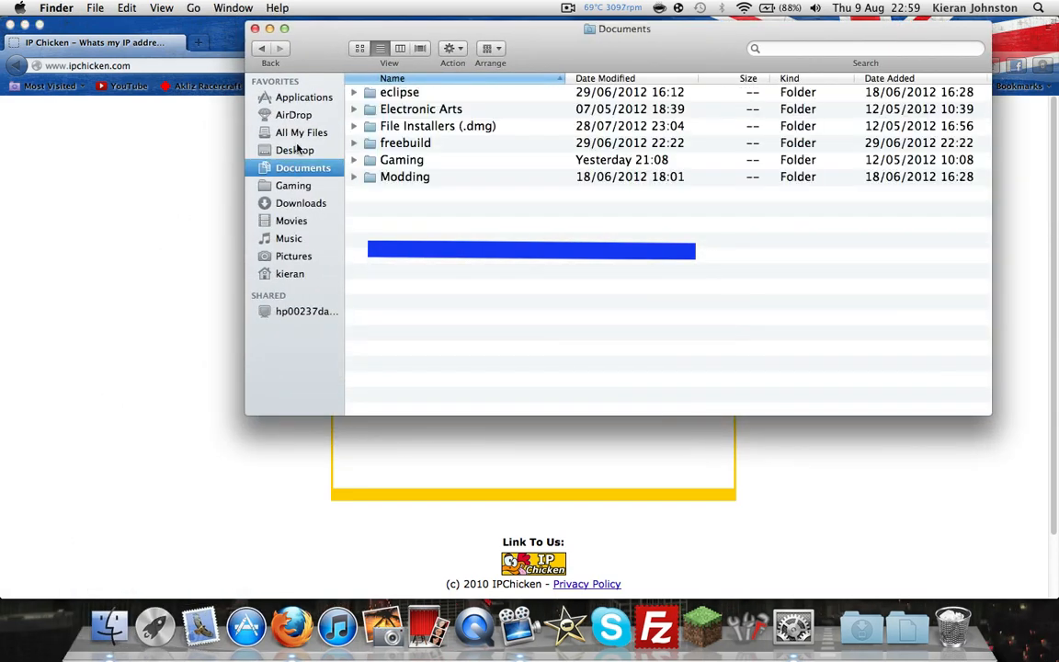
pyautogui.click(294, 185)
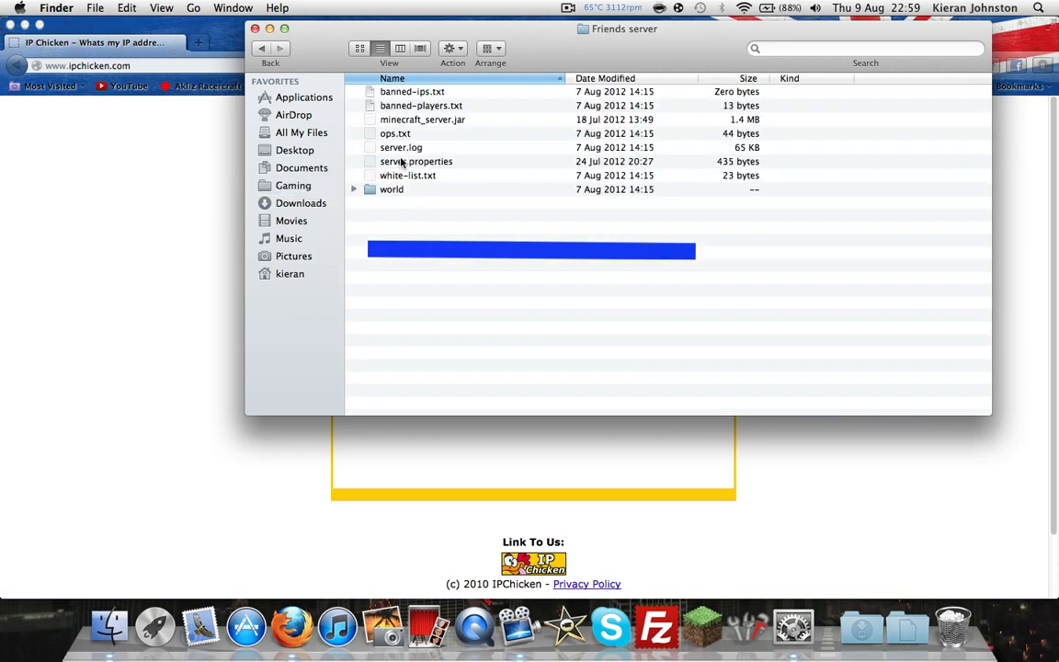
pyautogui.click(422, 119)
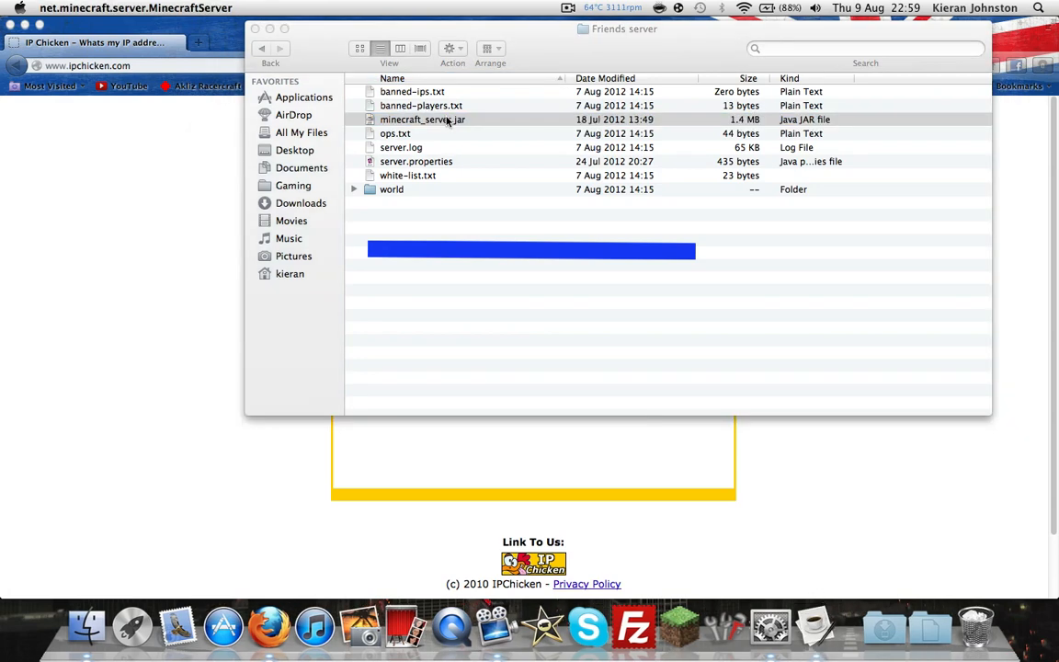
pyautogui.doubleClick(422, 119)
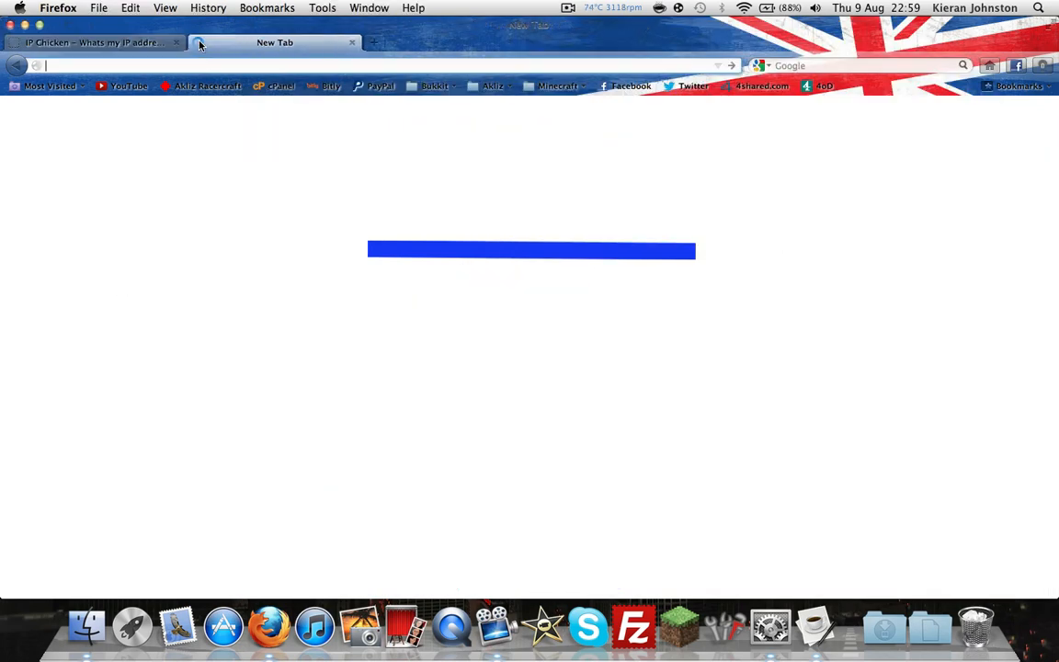
# Check port 25565 on canyouseeme.org, then go back to the IP Chicken tab
pyautogui.write('canyouseeme.org')
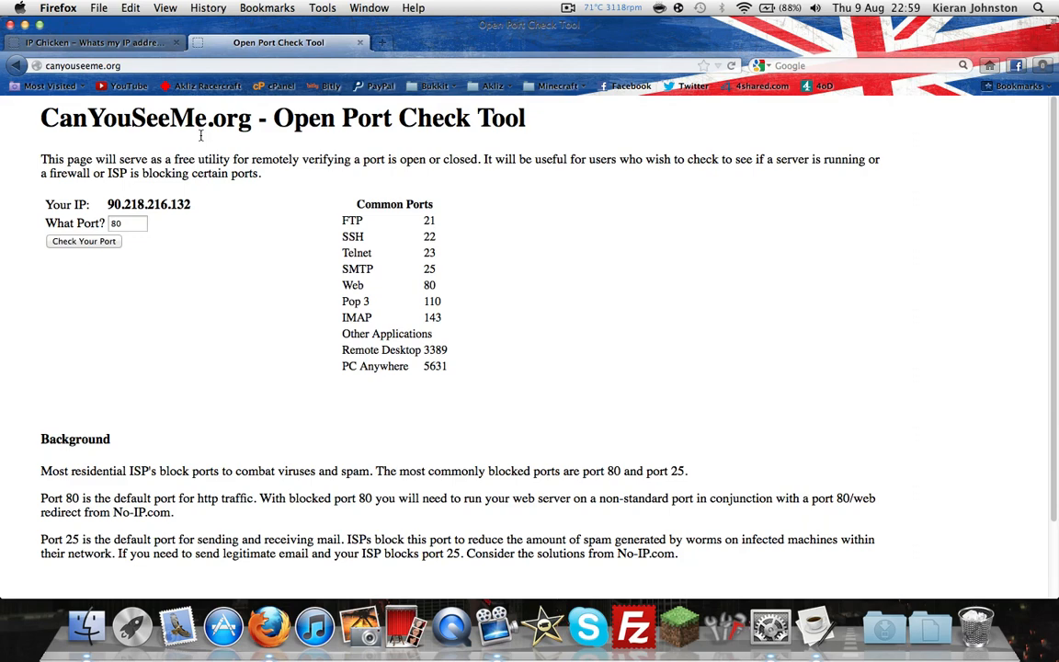
pyautogui.write('25565')
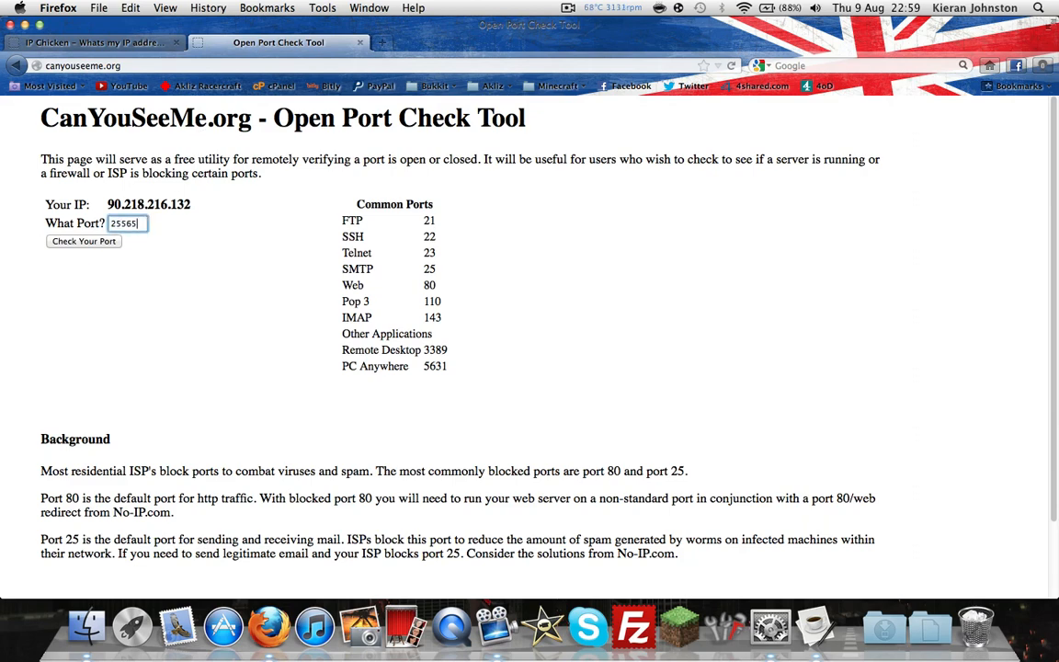
pyautogui.click(84, 241)
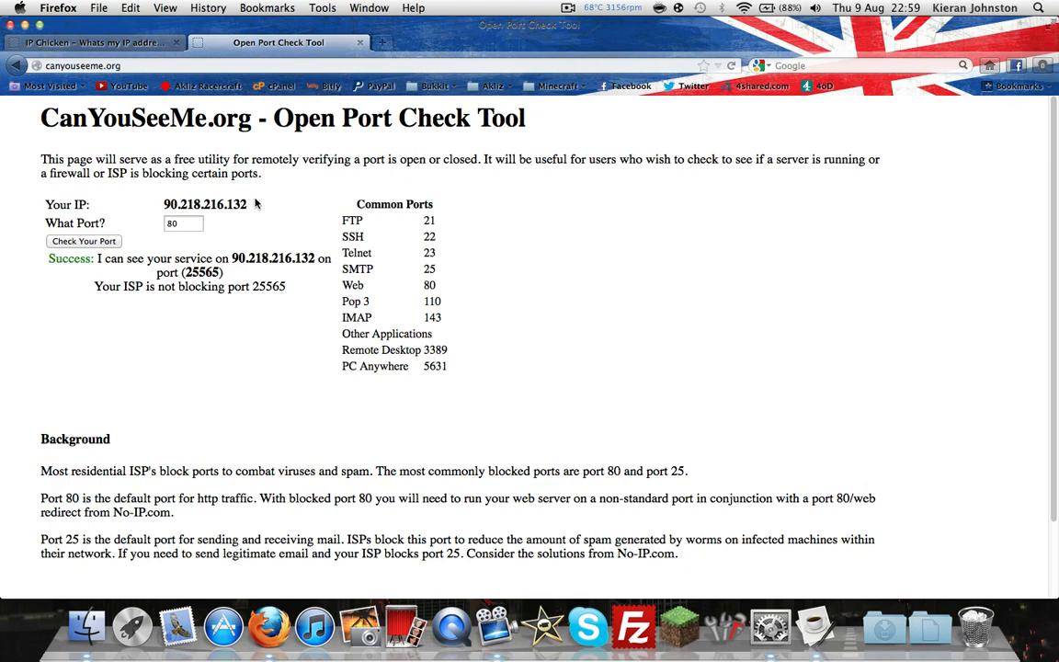
pyautogui.click(92, 42)
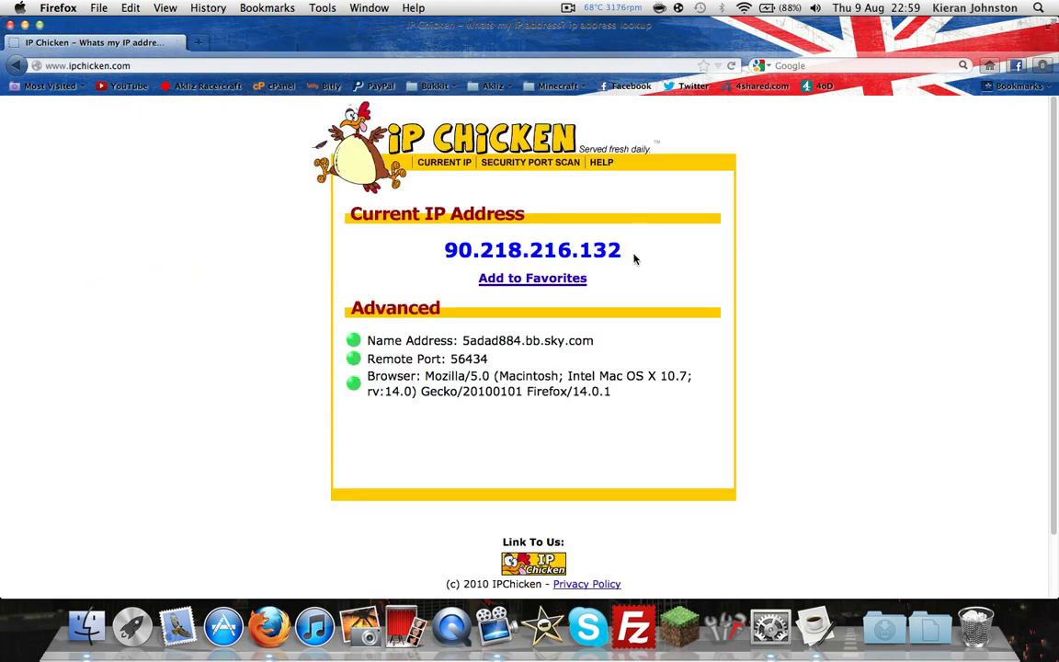